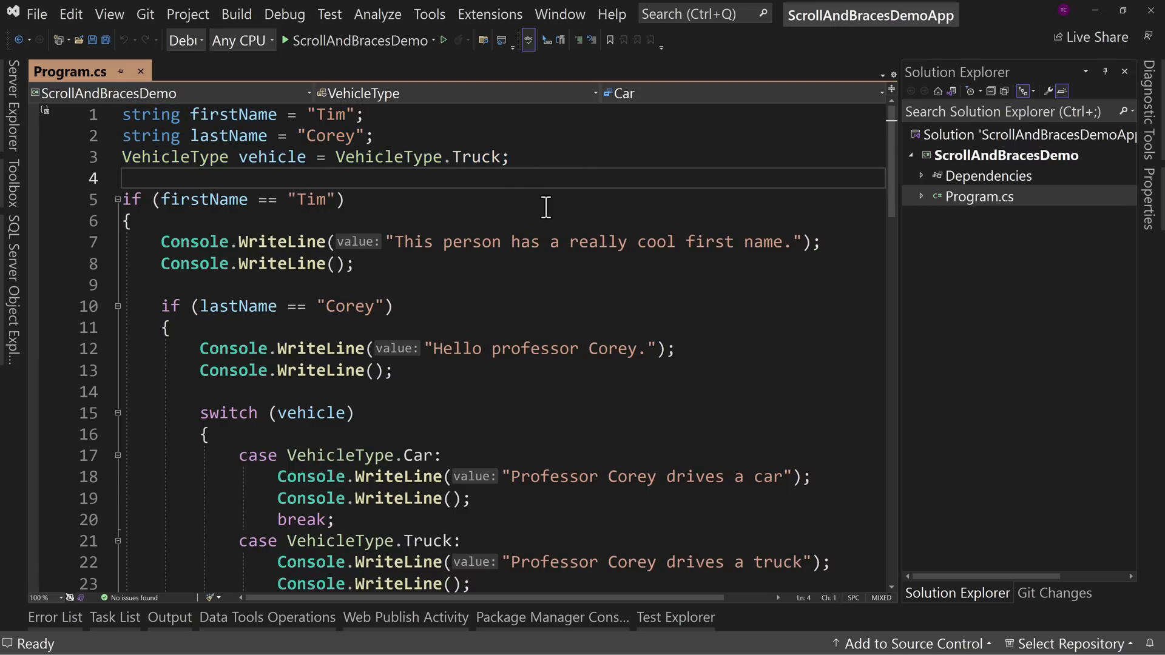
# Inspect the nested if condition and its matching outer brace, scrolling through Program.cs.
pyautogui.moveTo(151, 199); pyautogui.dragTo(343, 199)
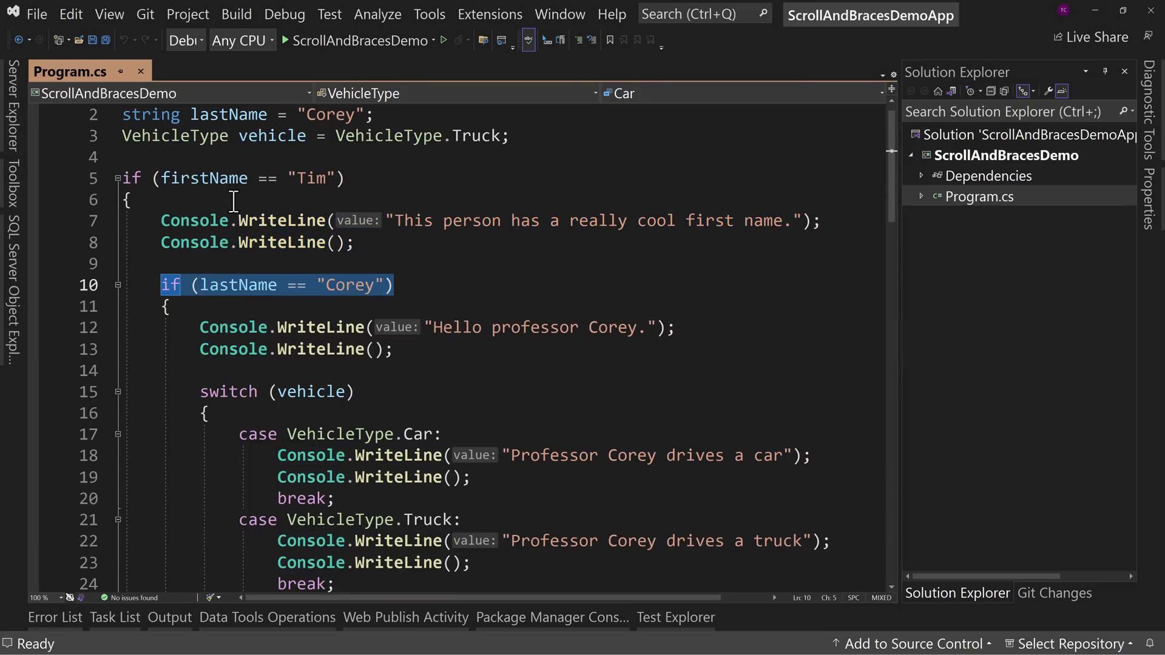
pyautogui.click(350, 177)
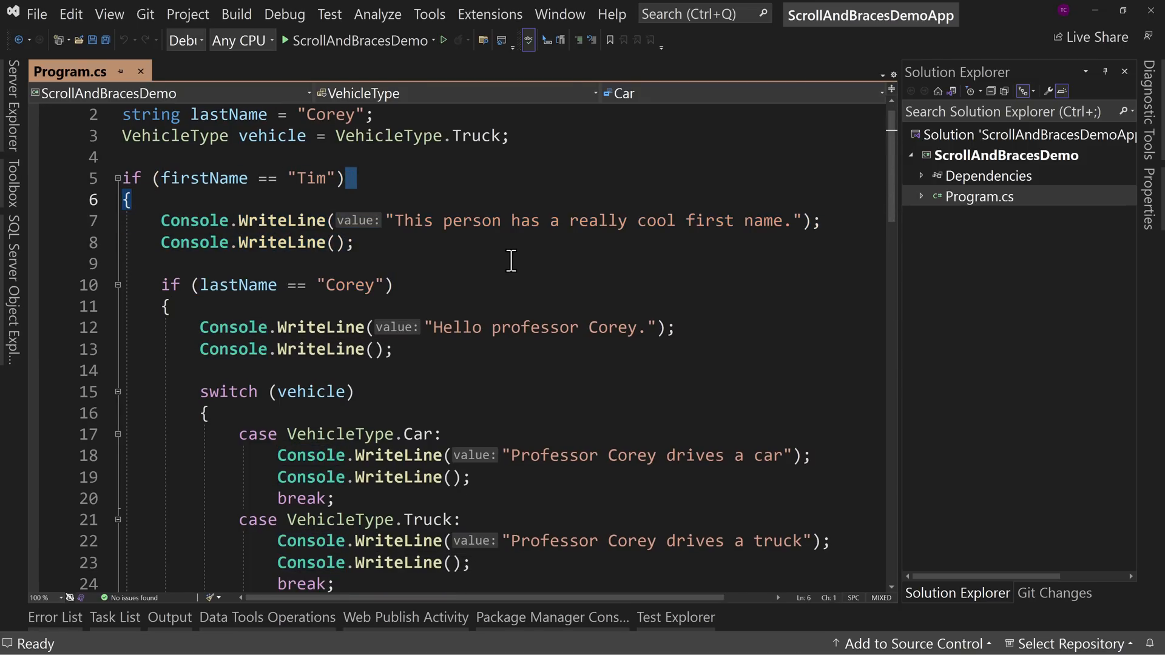
pyautogui.scroll(-3)
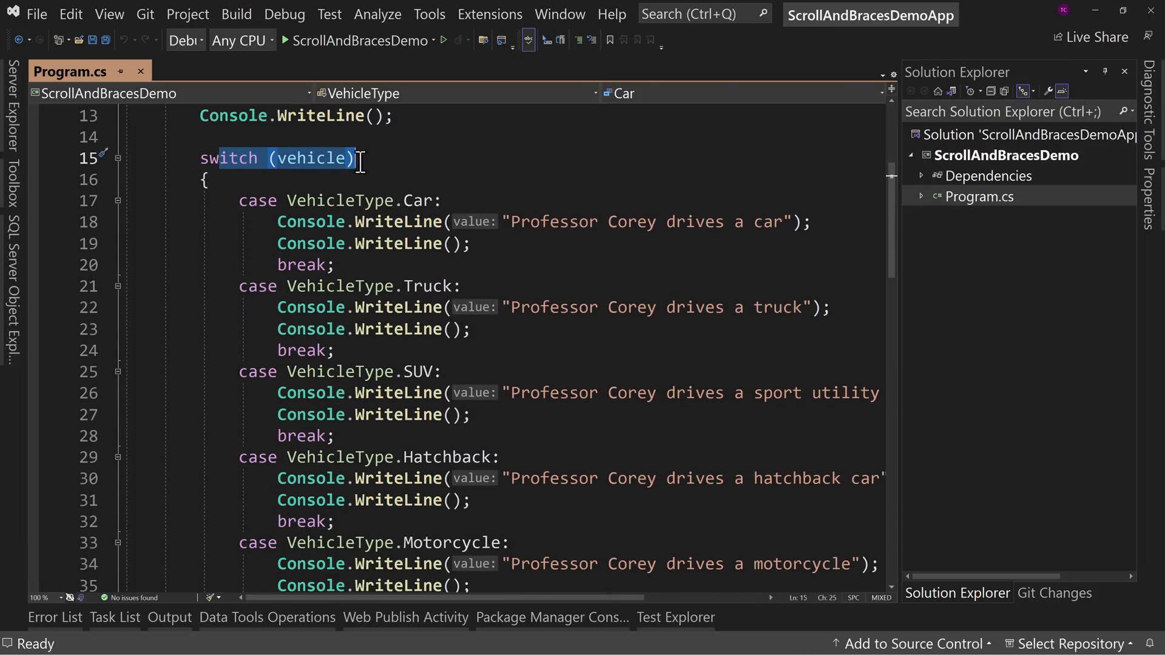
pyautogui.moveTo(350, 179)
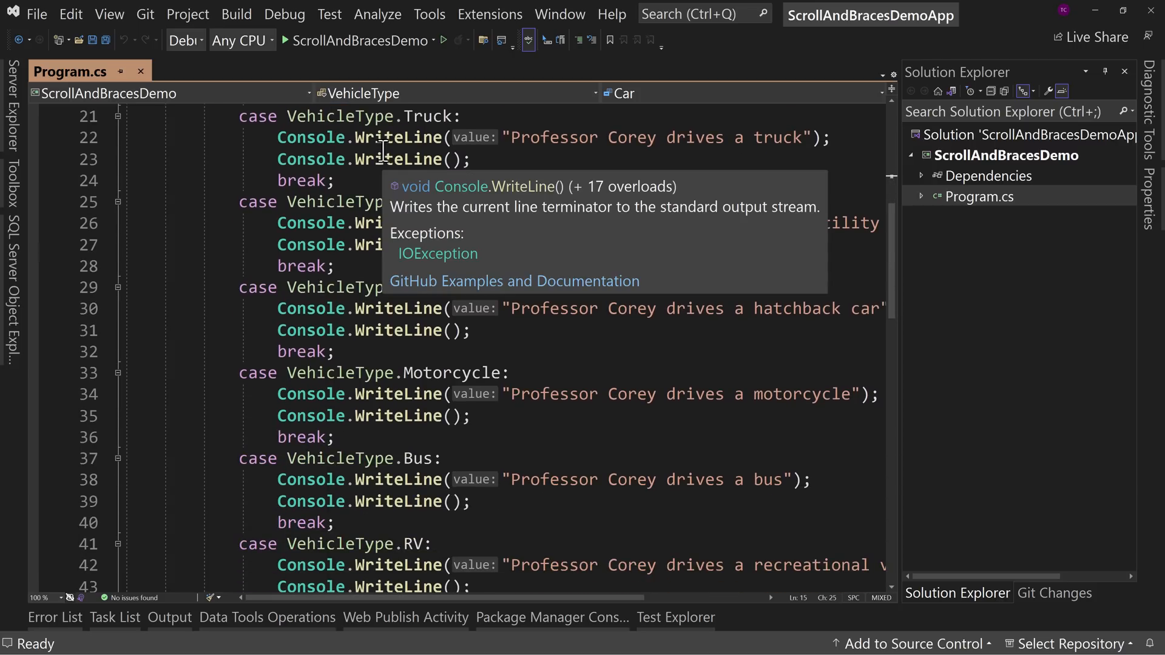
pyautogui.scroll(-3)
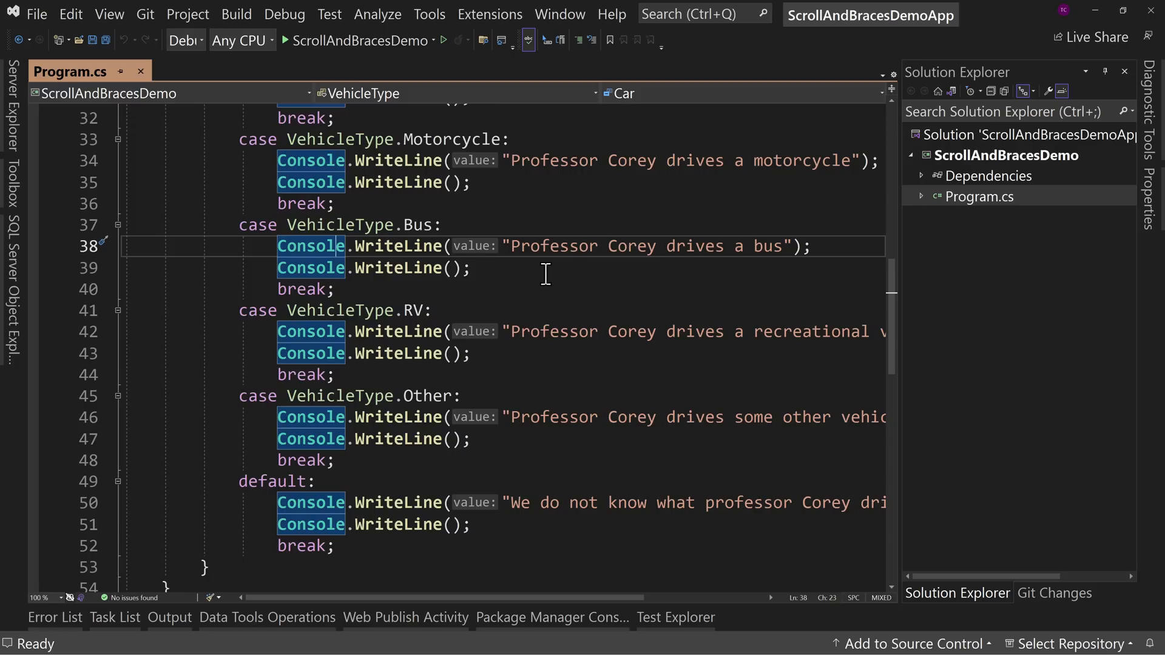
pyautogui.moveTo(252, 244)
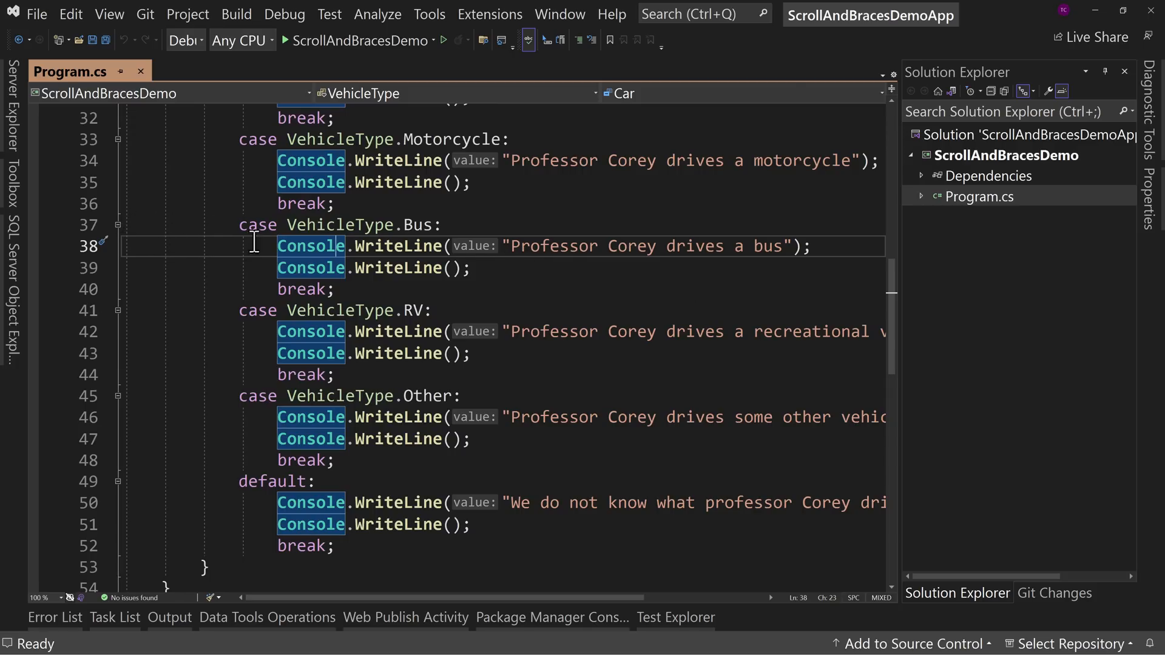
pyautogui.scroll(-3)
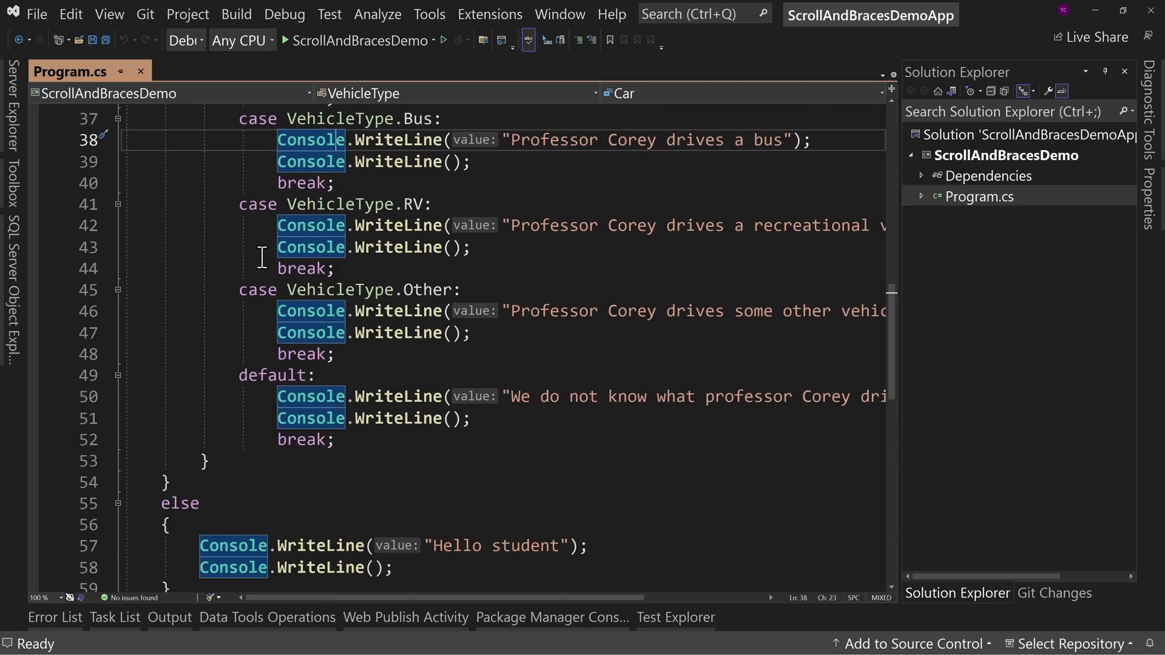
pyautogui.moveTo(275, 439)
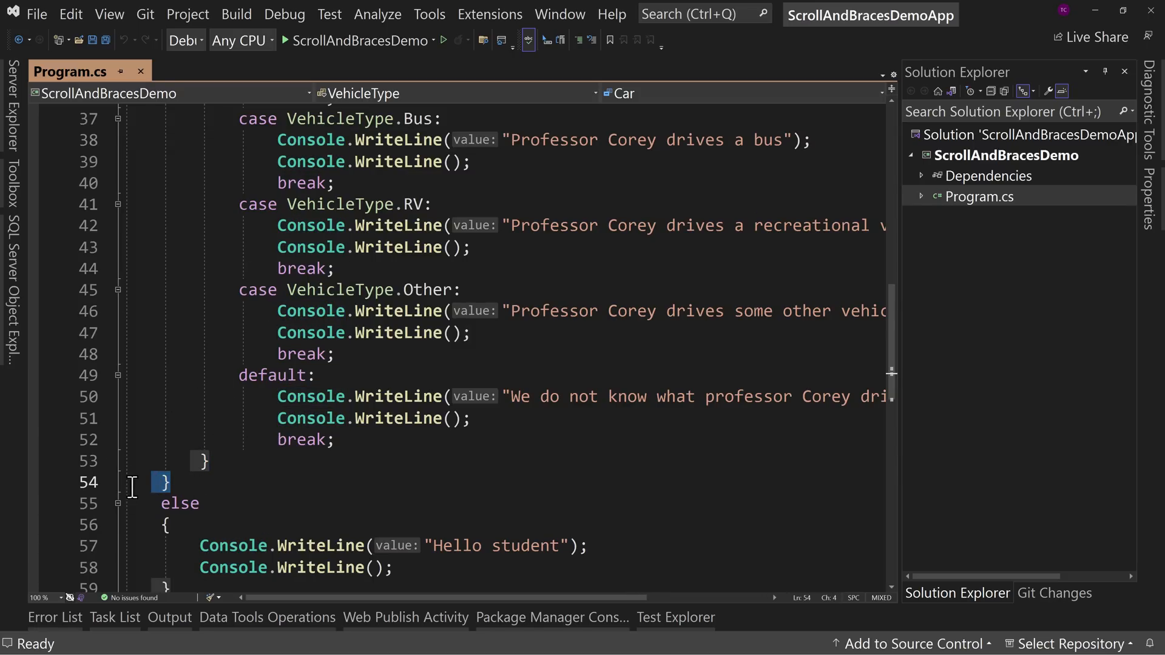
pyautogui.scroll(-3)
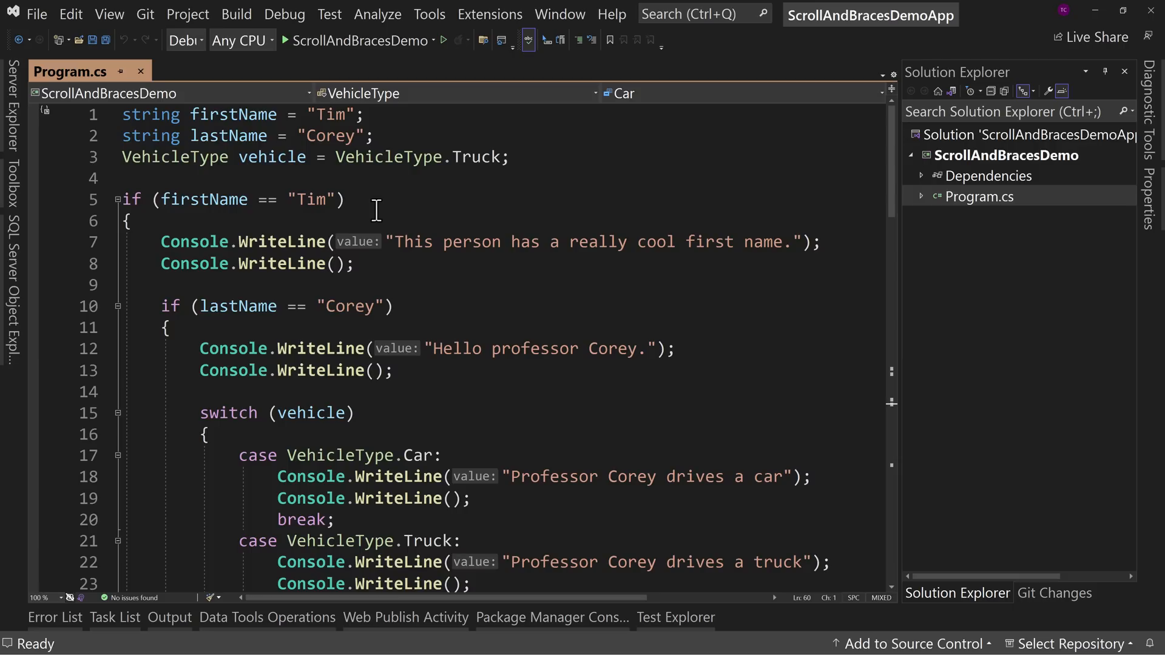
# Confirm via Help > About that Visual Studio Community 2022 is version 17.6.0.
pyautogui.click(429, 14)
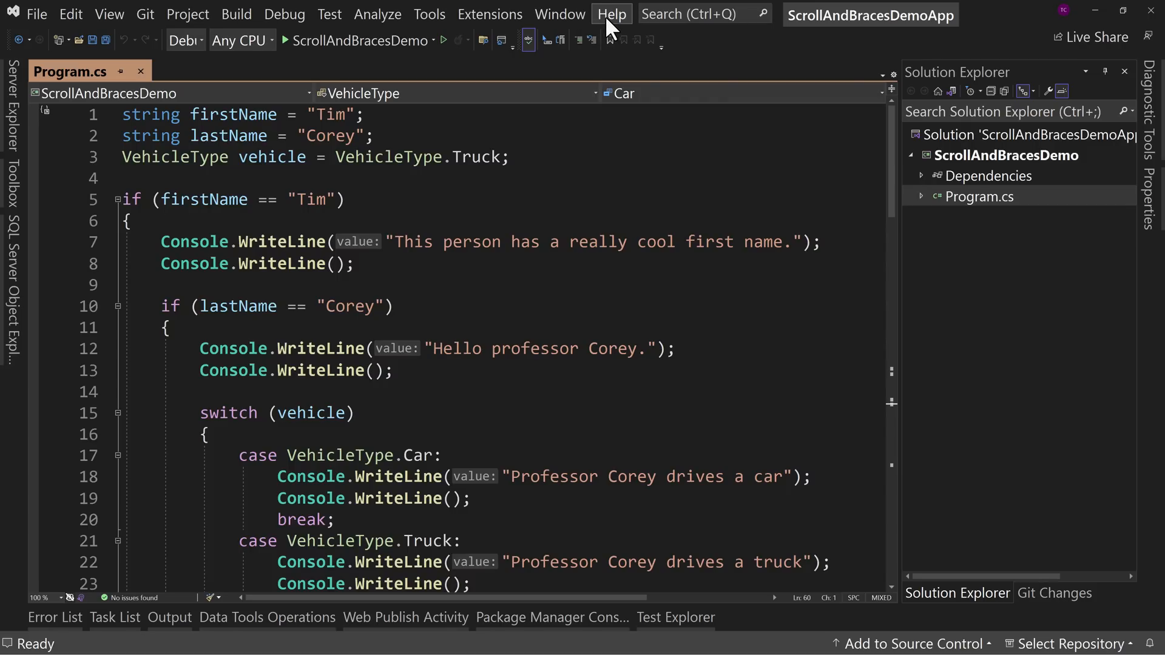
pyautogui.click(612, 14)
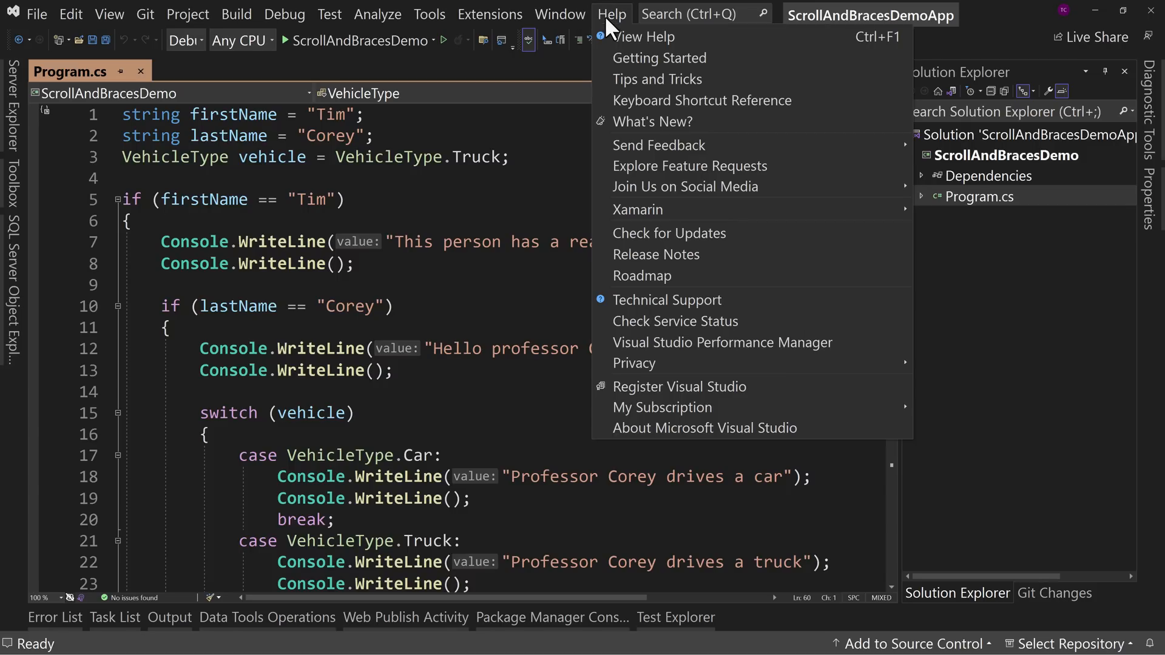
pyautogui.moveTo(663, 427)
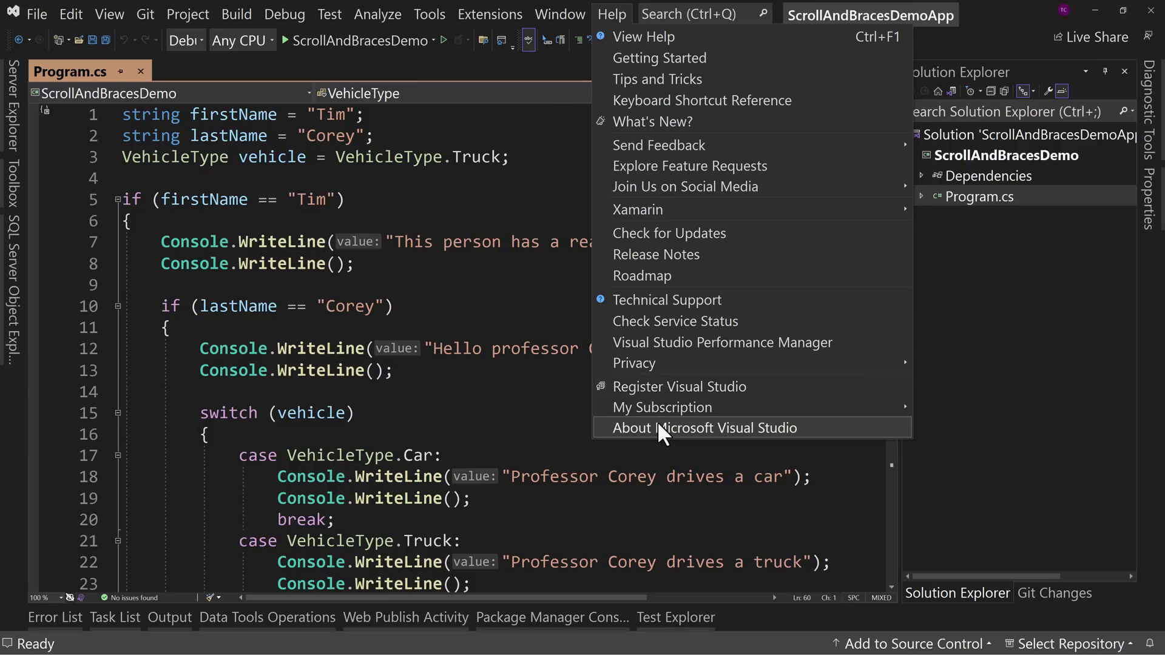
pyautogui.click(704, 428)
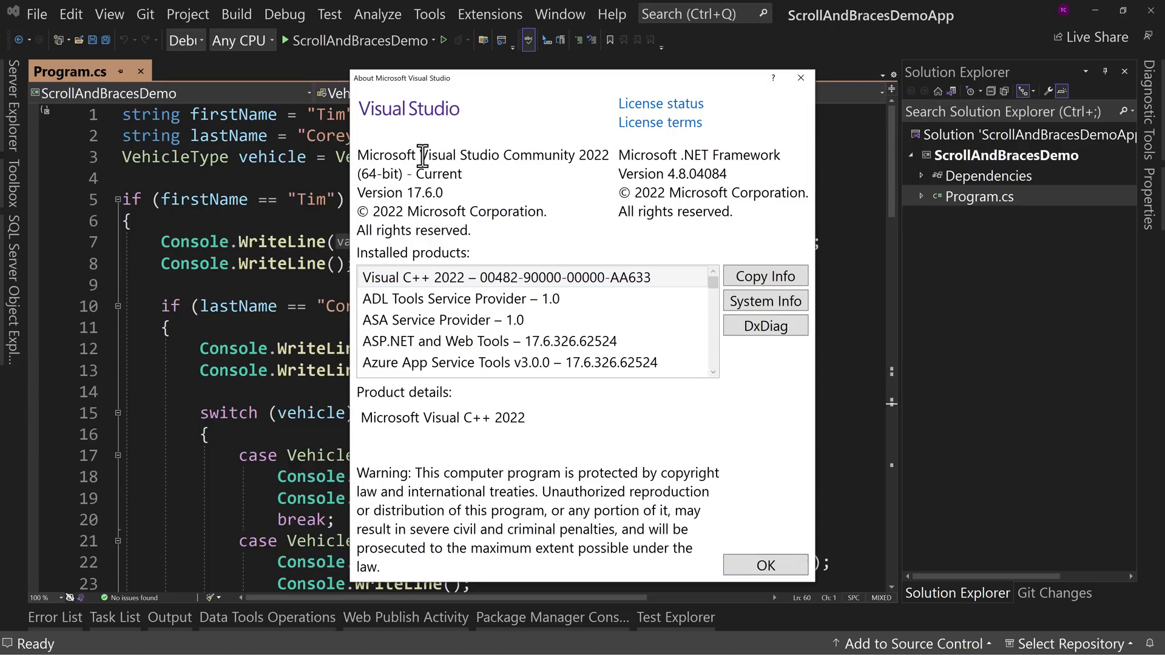
pyautogui.moveTo(422, 154); pyautogui.dragTo(607, 154)
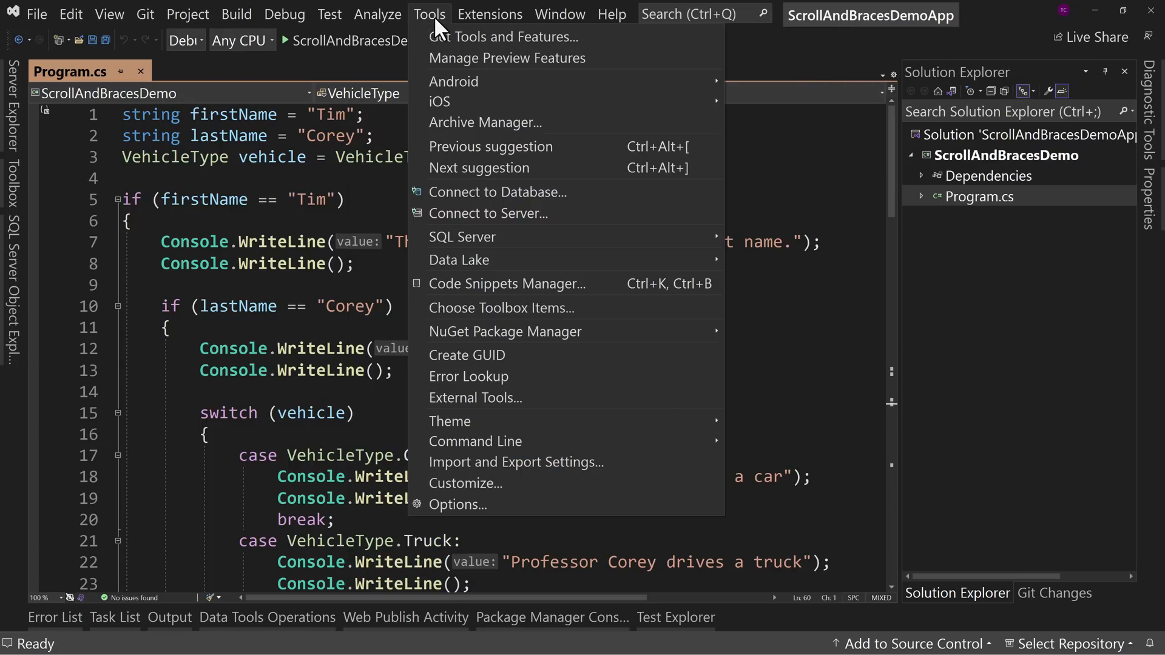
# Enable Sticky scroll under Text Editor > General, keeping outer scopes preferred, and confirm with OK.
pyautogui.click(458, 503)
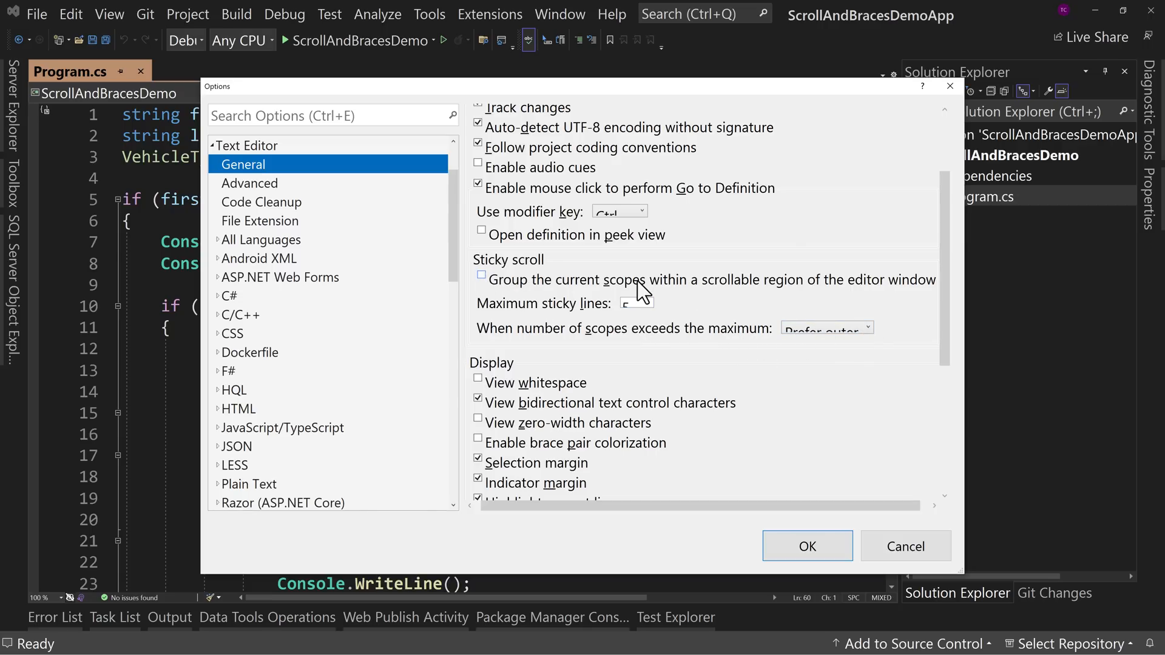
pyautogui.moveTo(922, 296)
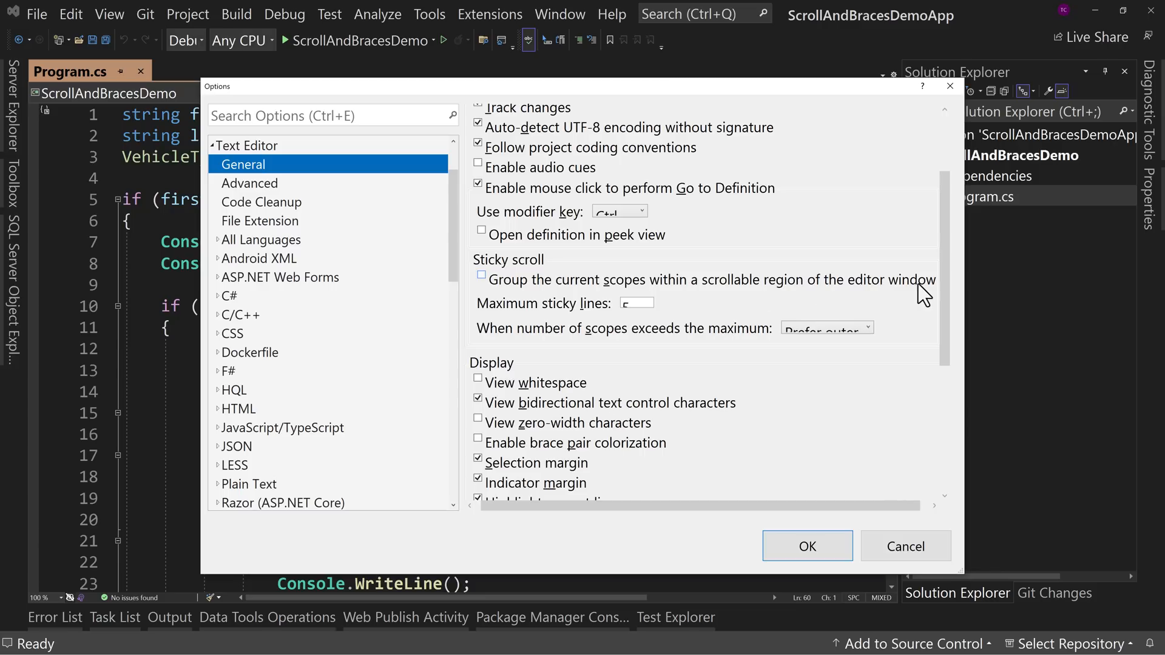
pyautogui.click(481, 276)
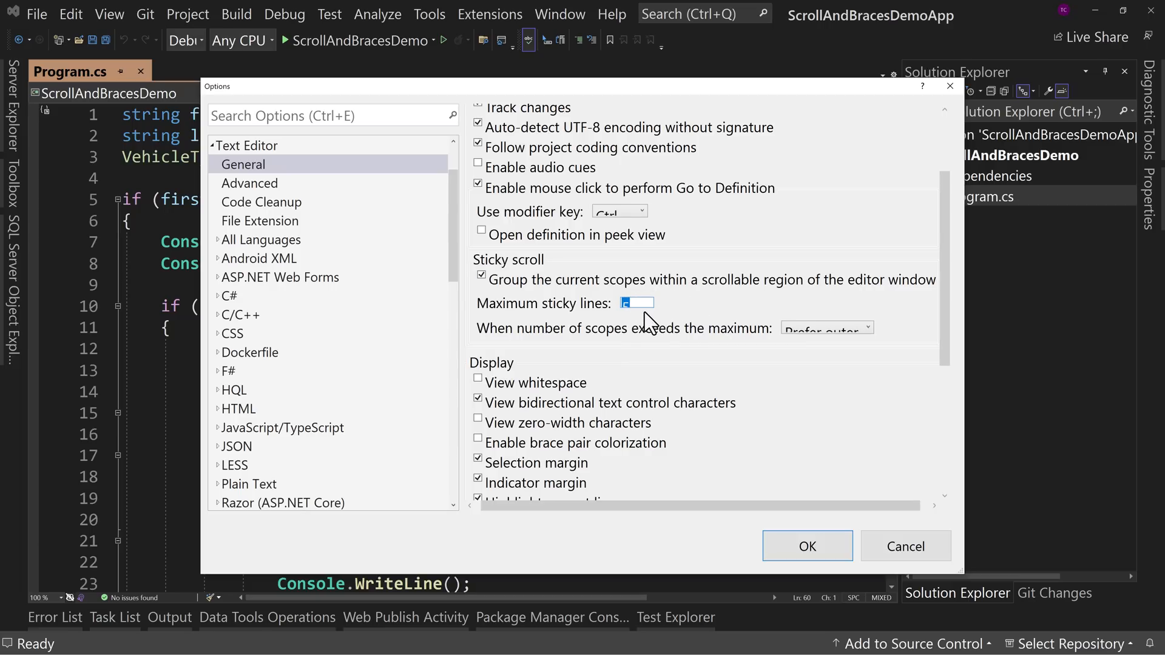
pyautogui.moveTo(703, 326)
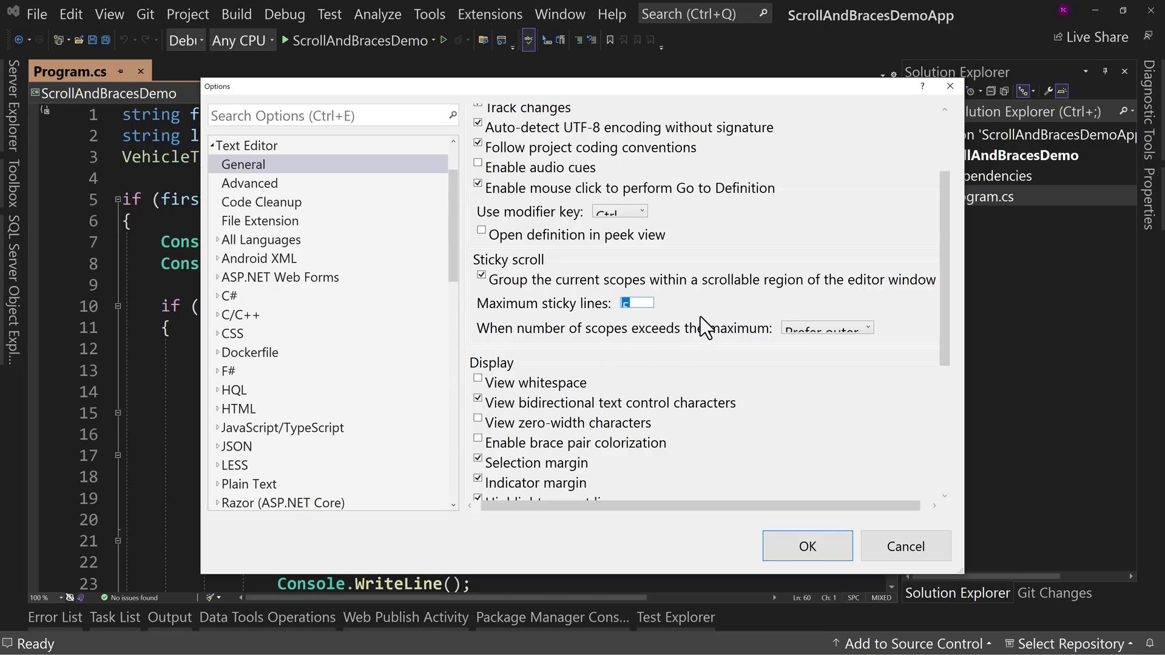
pyautogui.moveTo(511, 350)
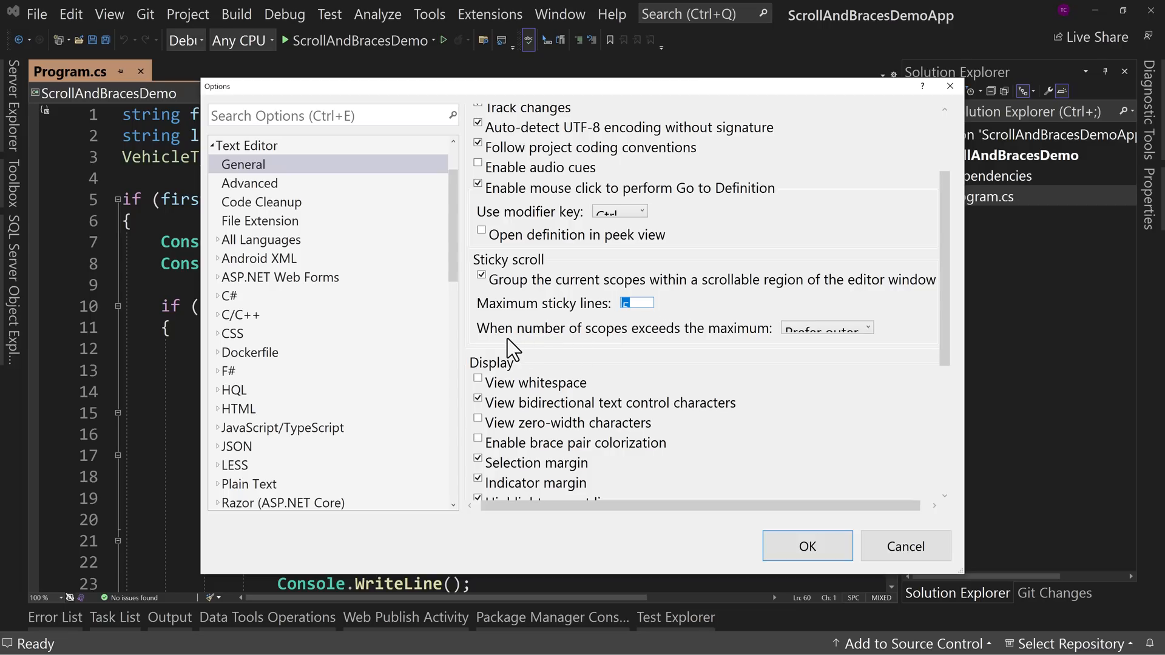
pyautogui.click(826, 328)
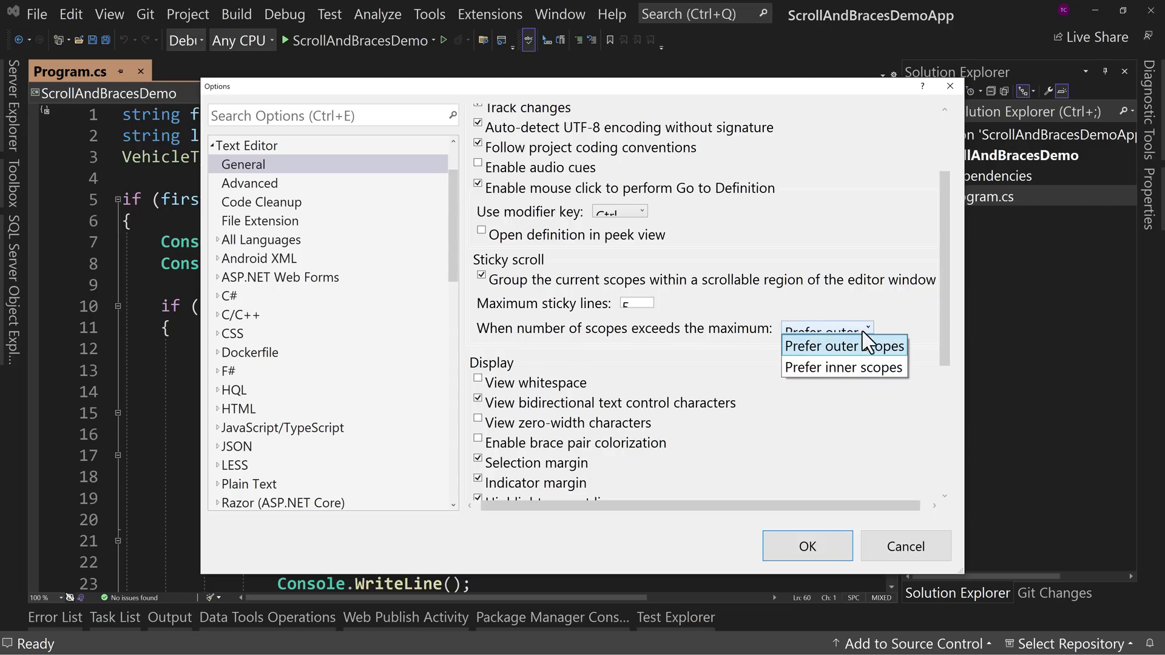
pyautogui.moveTo(844, 367)
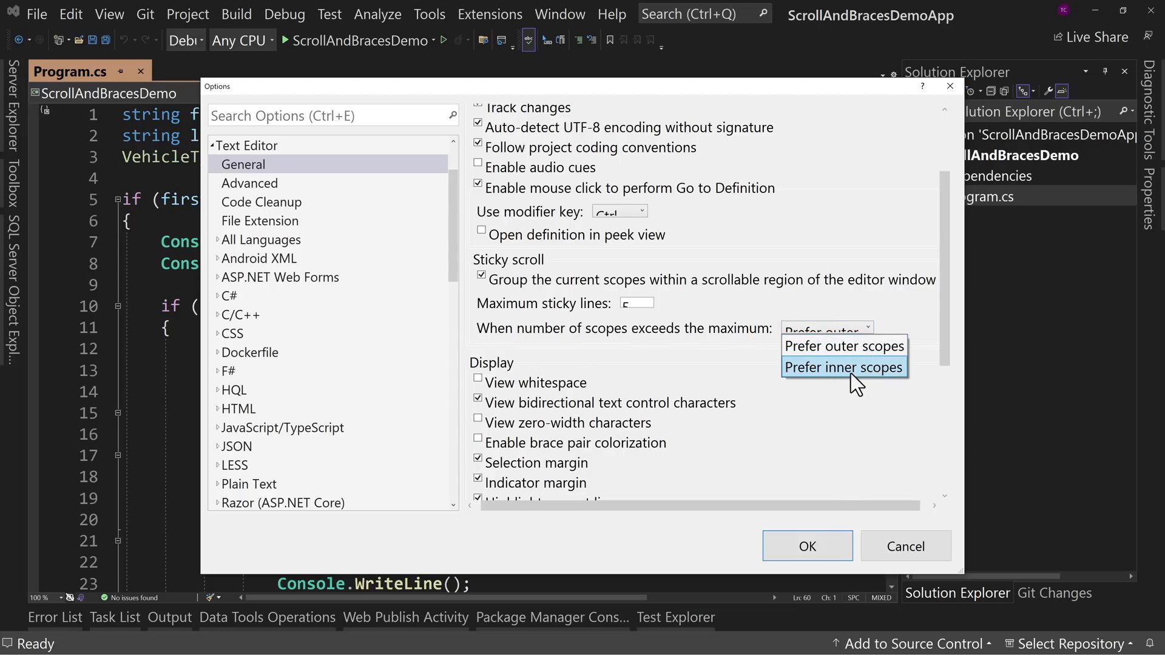
pyautogui.moveTo(844, 346)
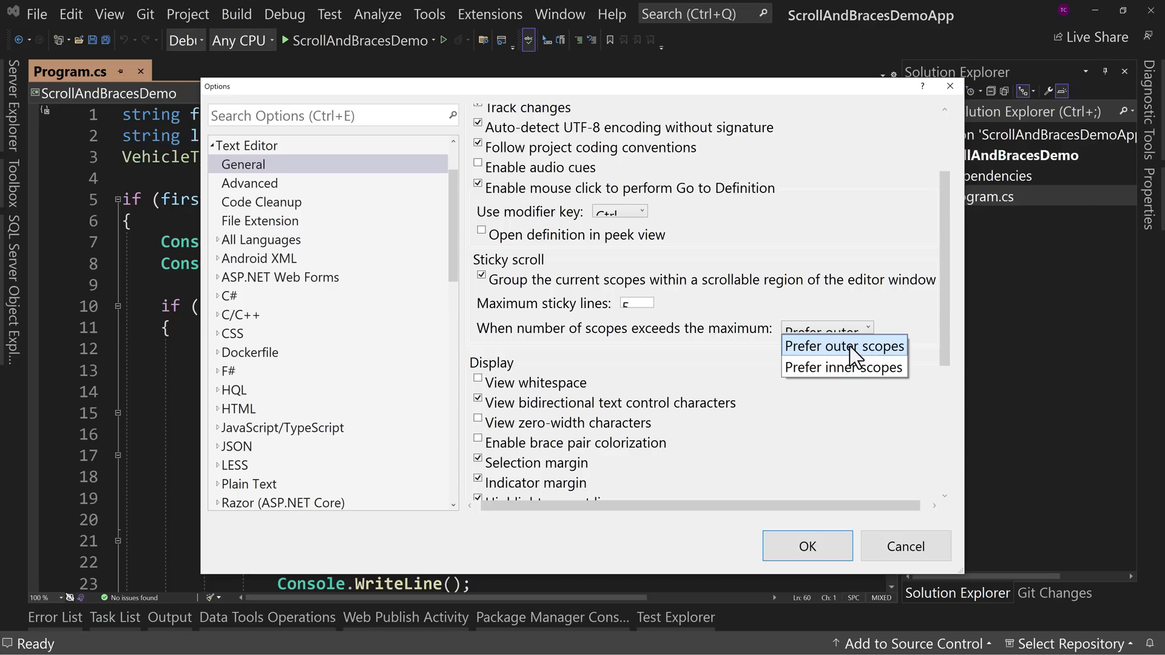
pyautogui.moveTo(756, 319)
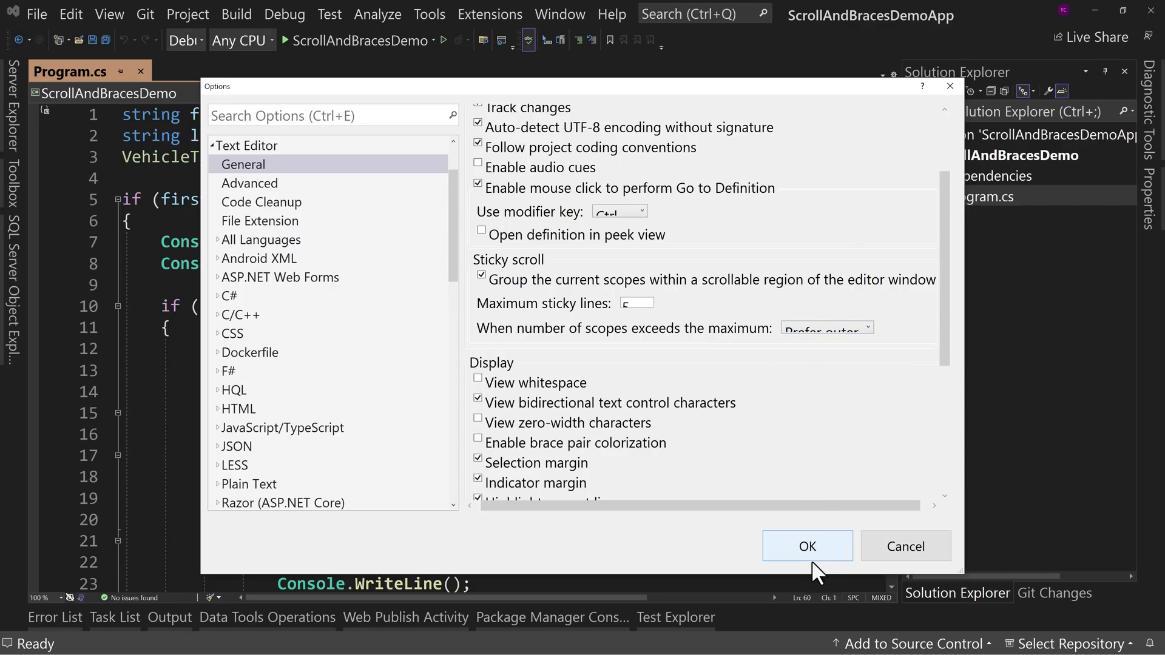
pyautogui.click(807, 546)
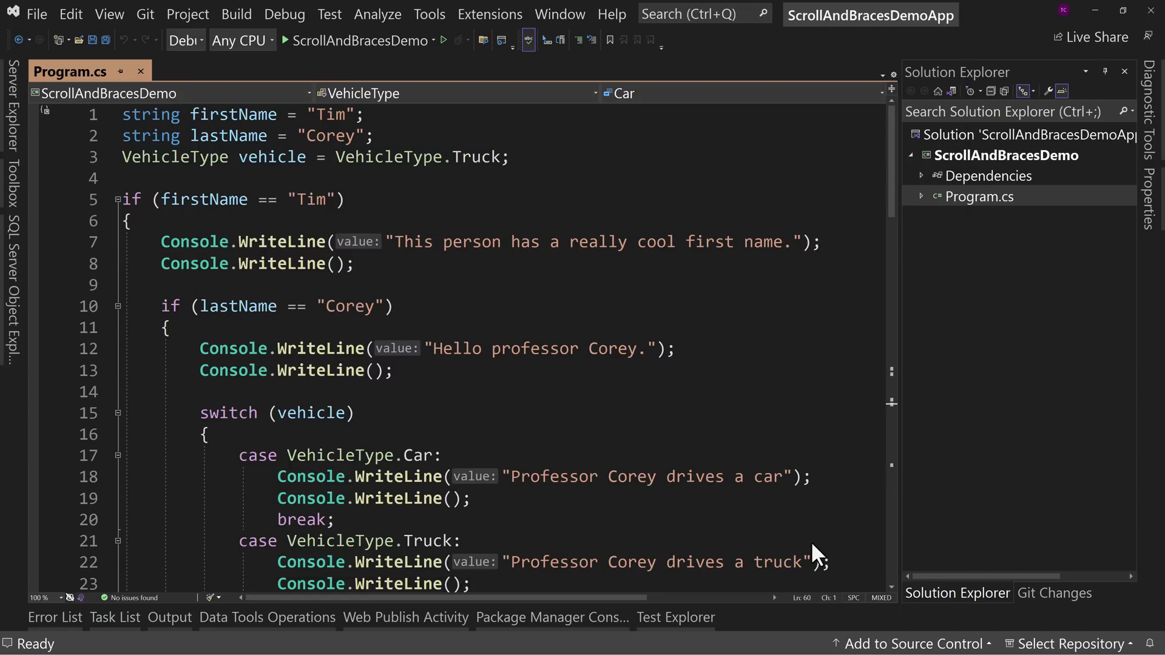
pyautogui.scroll(-3)
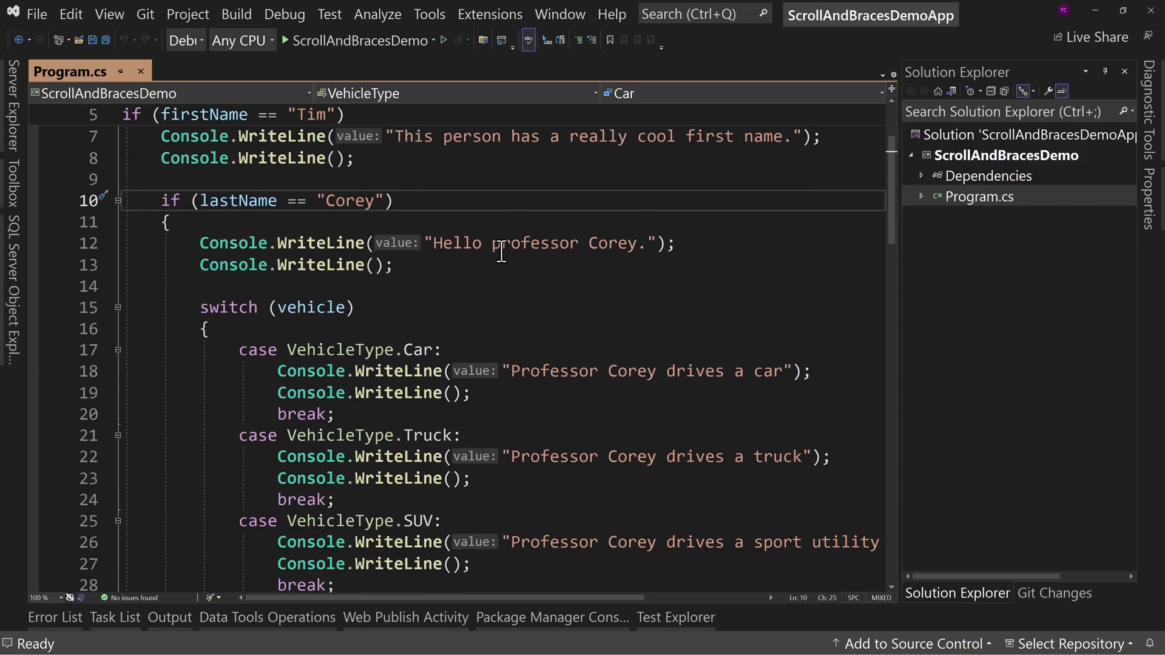
pyautogui.moveTo(85, 149)
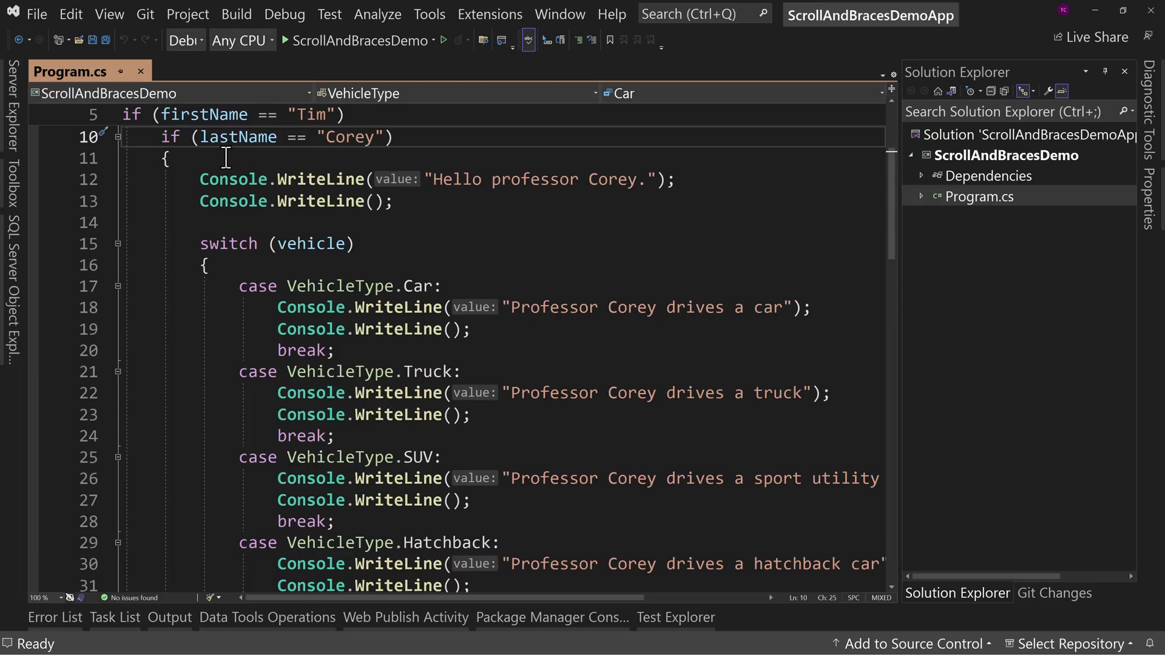
pyautogui.scroll(-3)
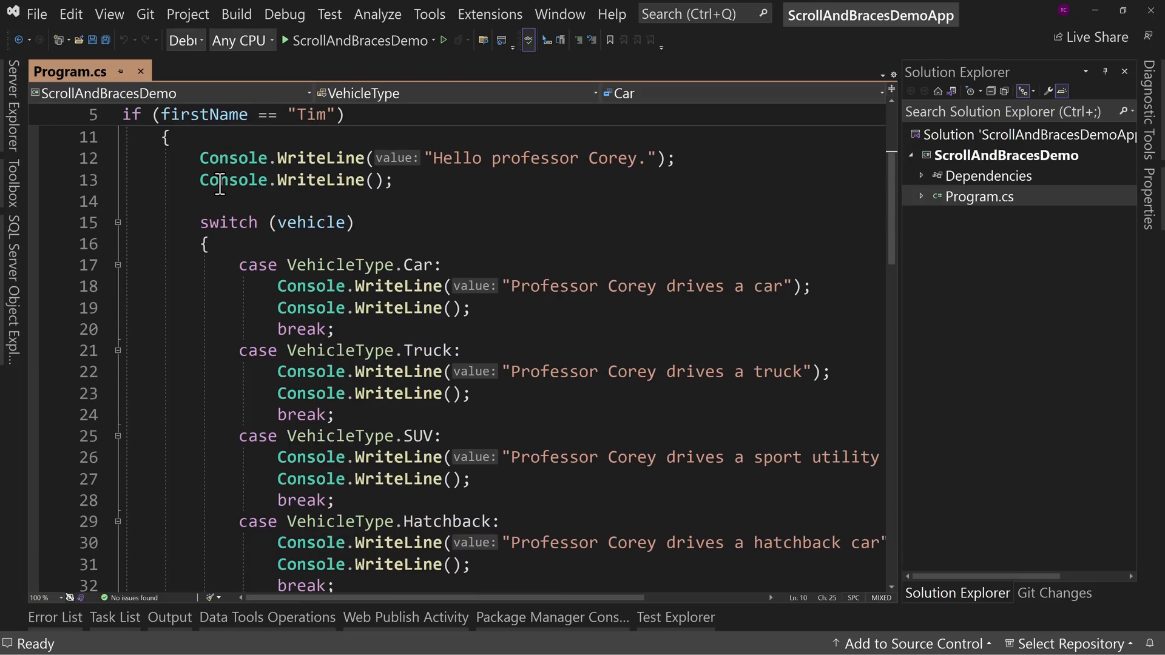
pyautogui.moveTo(233, 180)
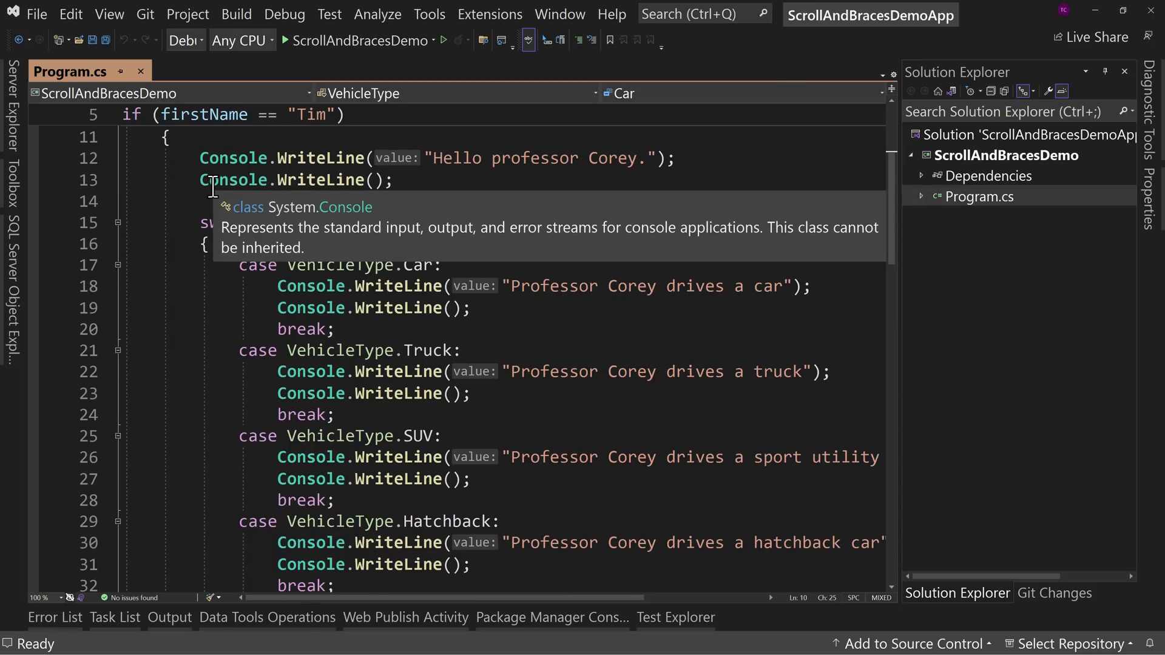
pyautogui.moveTo(191, 137)
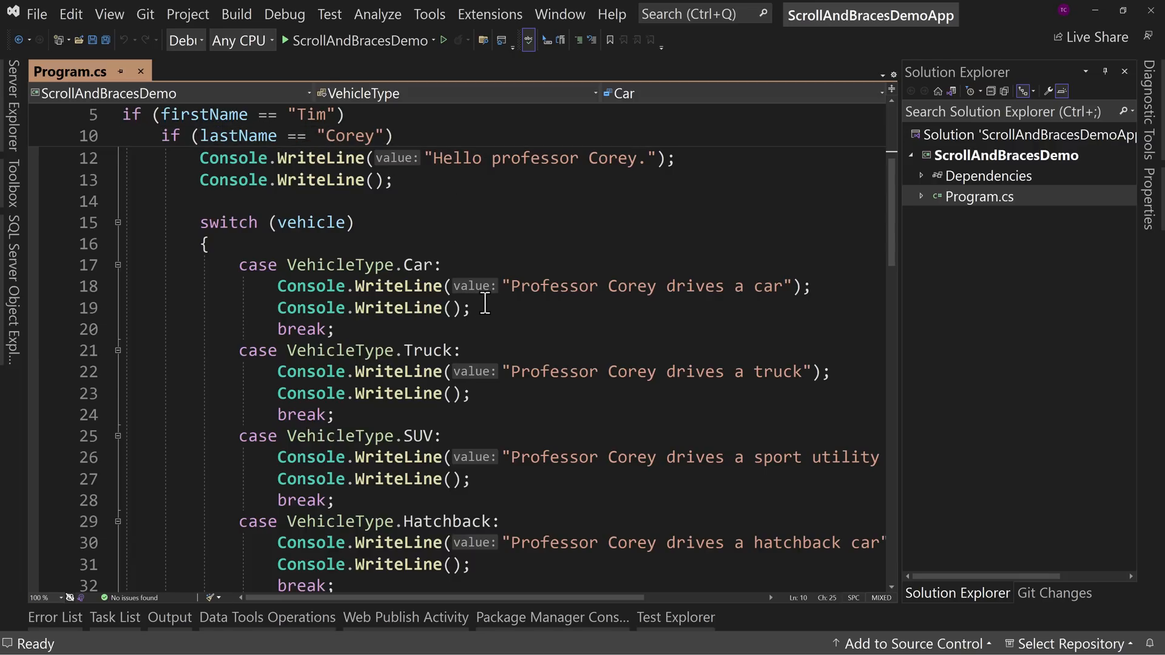
# Scroll through the switch cases with ifs, switch and case headers pinned, then reach the Tools menu.
pyautogui.scroll(-3)
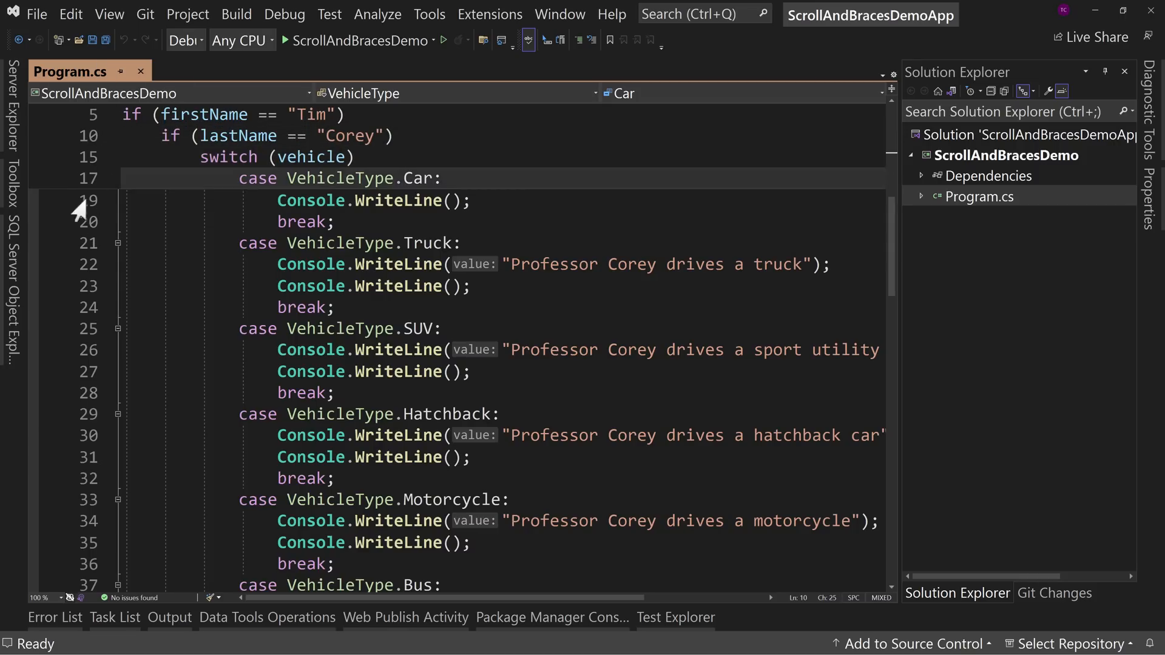
pyautogui.moveTo(647, 320)
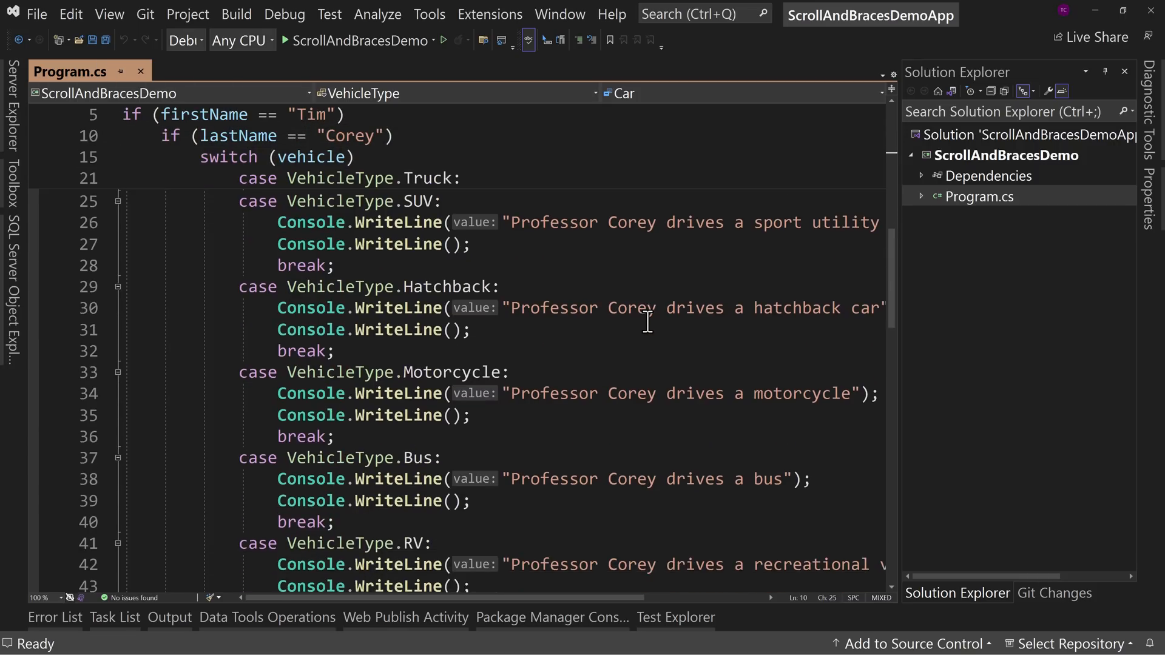
pyautogui.scroll(-3)
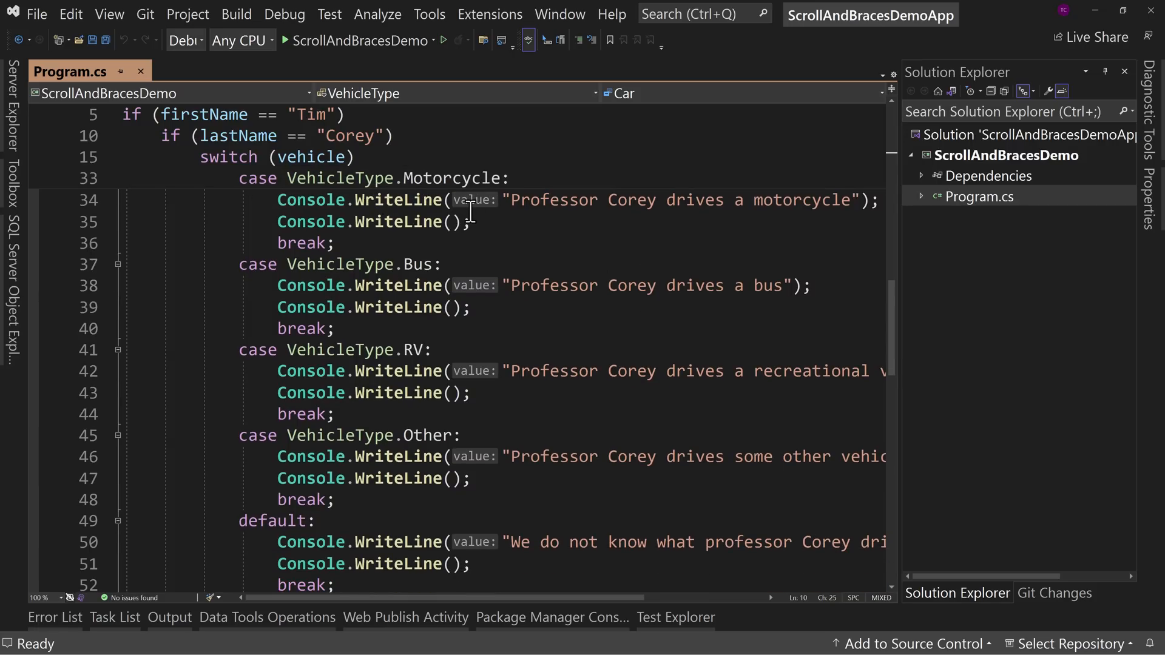
pyautogui.moveTo(378, 230)
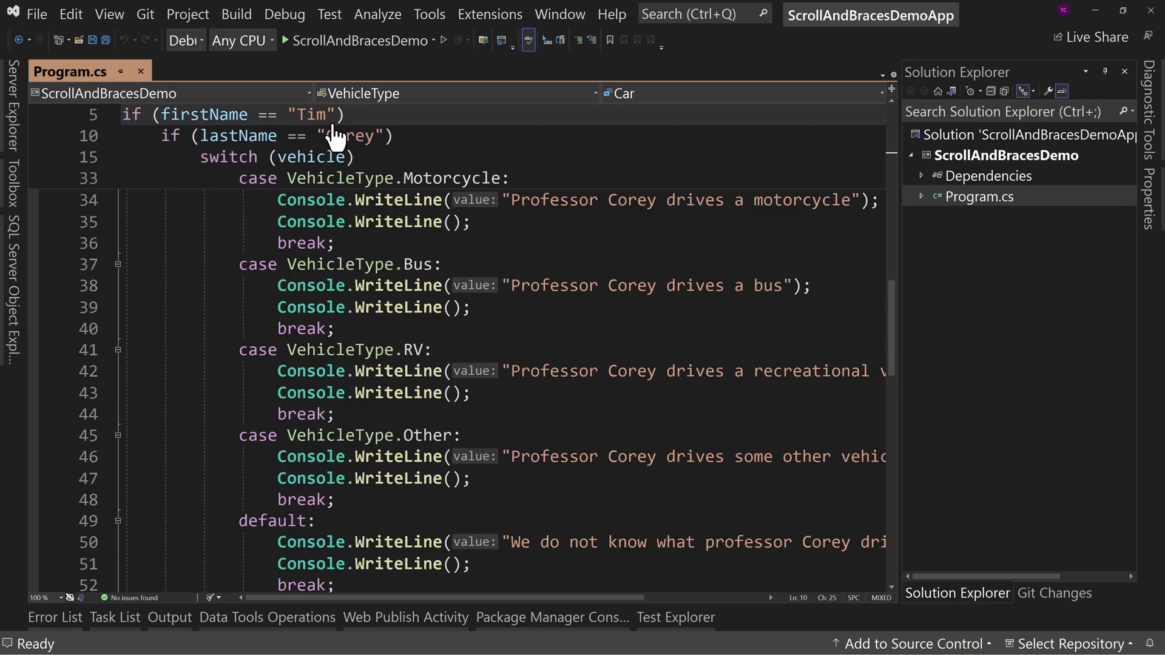
pyautogui.moveTo(445, 221)
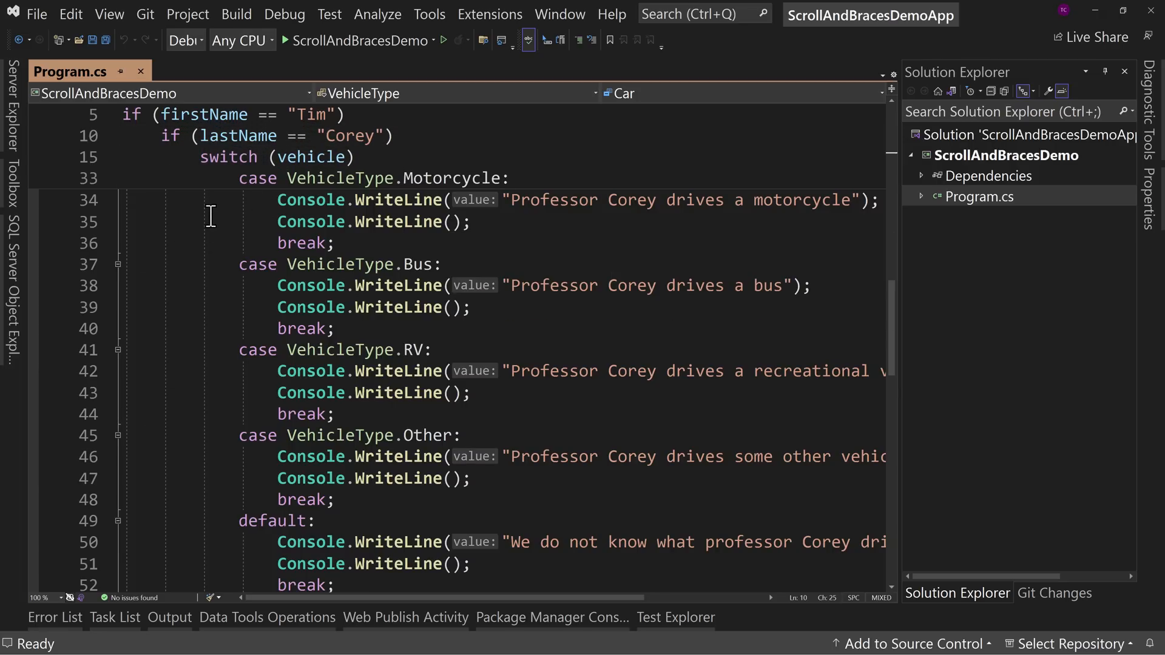
pyautogui.scroll(-3)
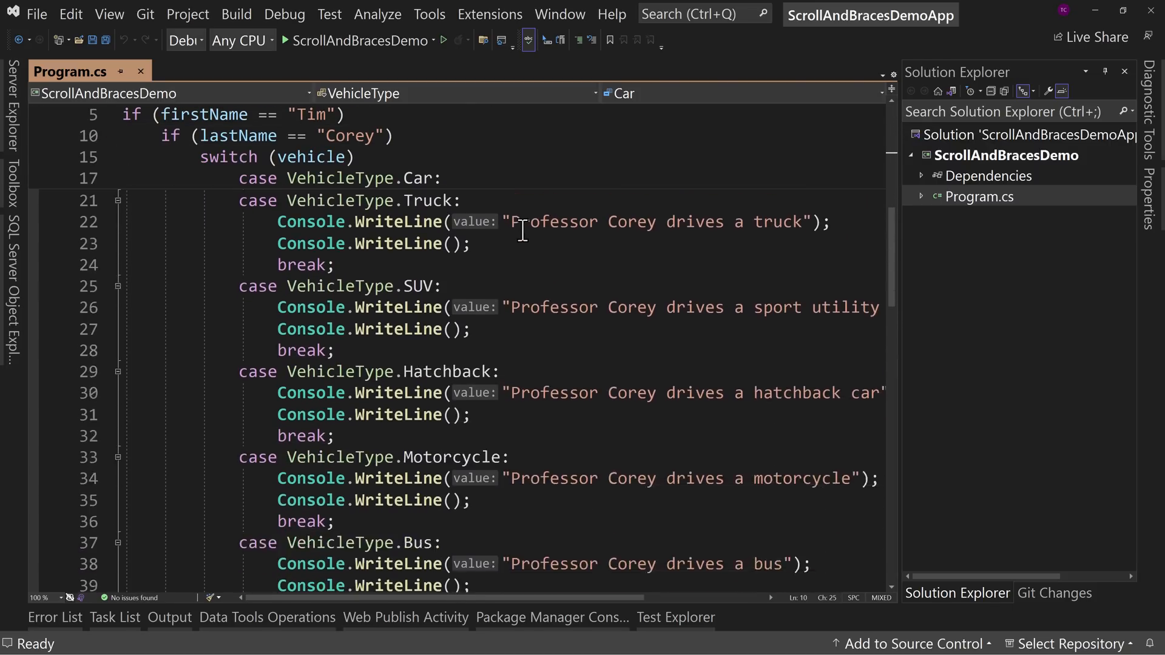
pyautogui.scroll(-3)
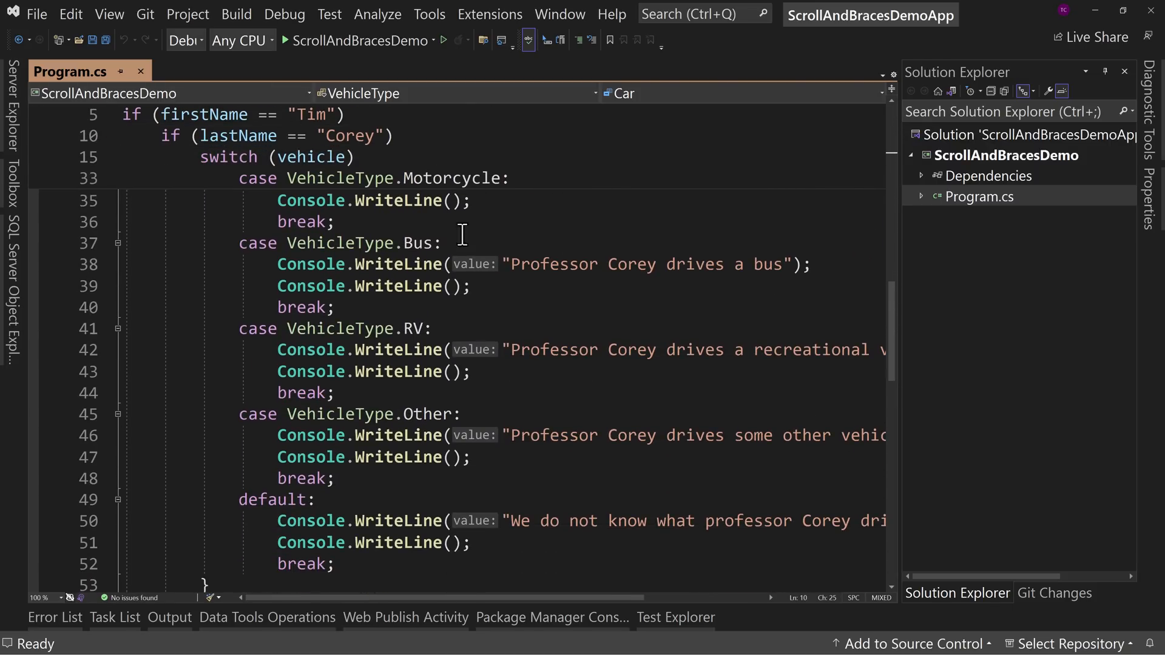
pyautogui.moveTo(512, 245)
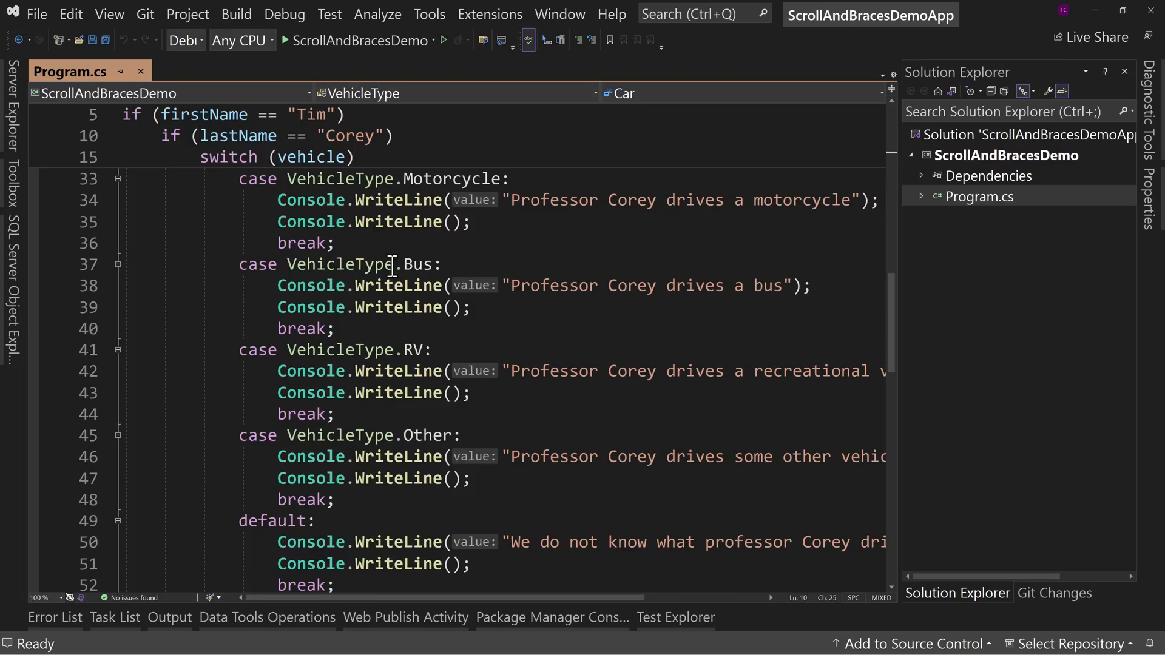
pyautogui.moveTo(571, 266)
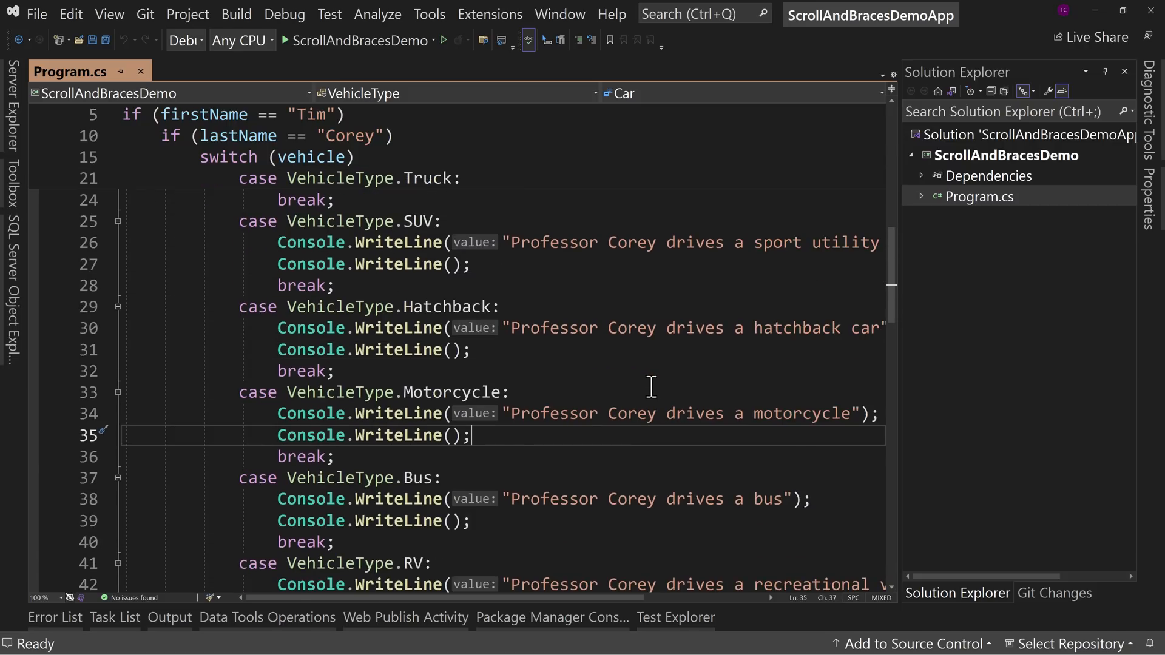
pyautogui.moveTo(567, 216)
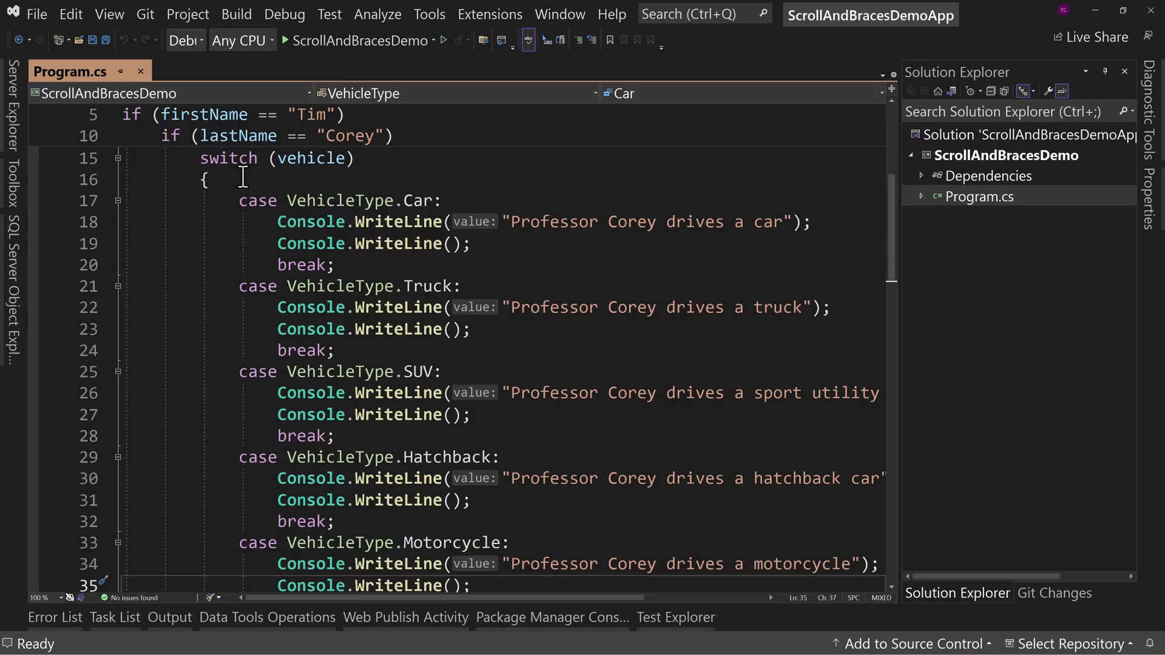
pyautogui.scroll(-3)
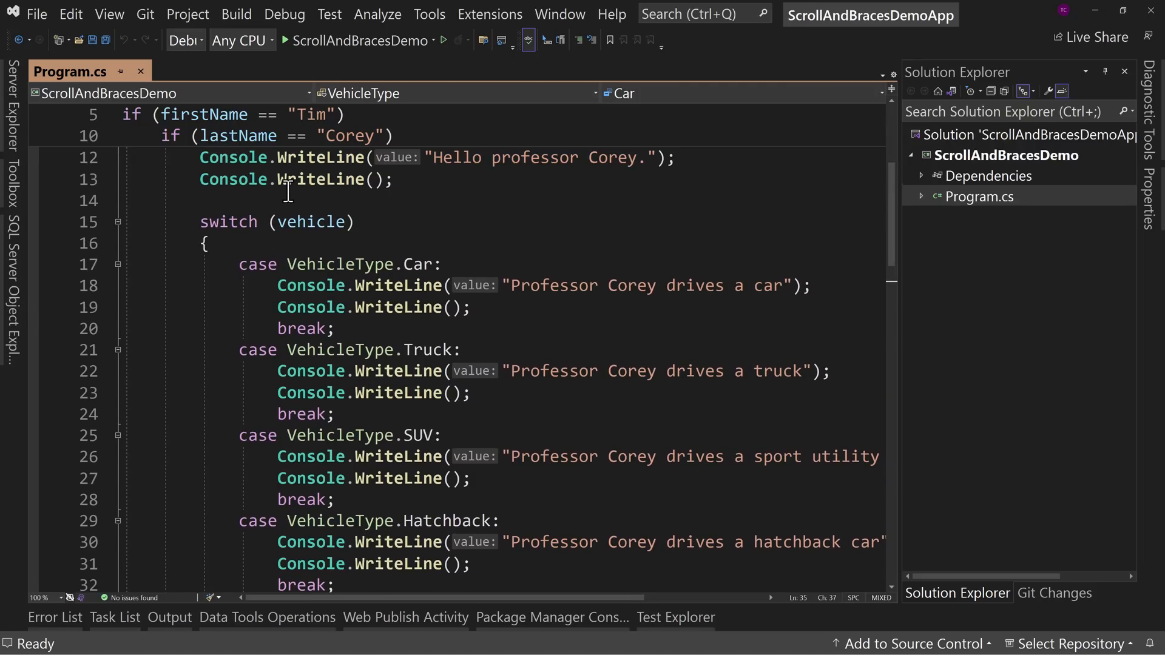
pyautogui.scroll(-3)
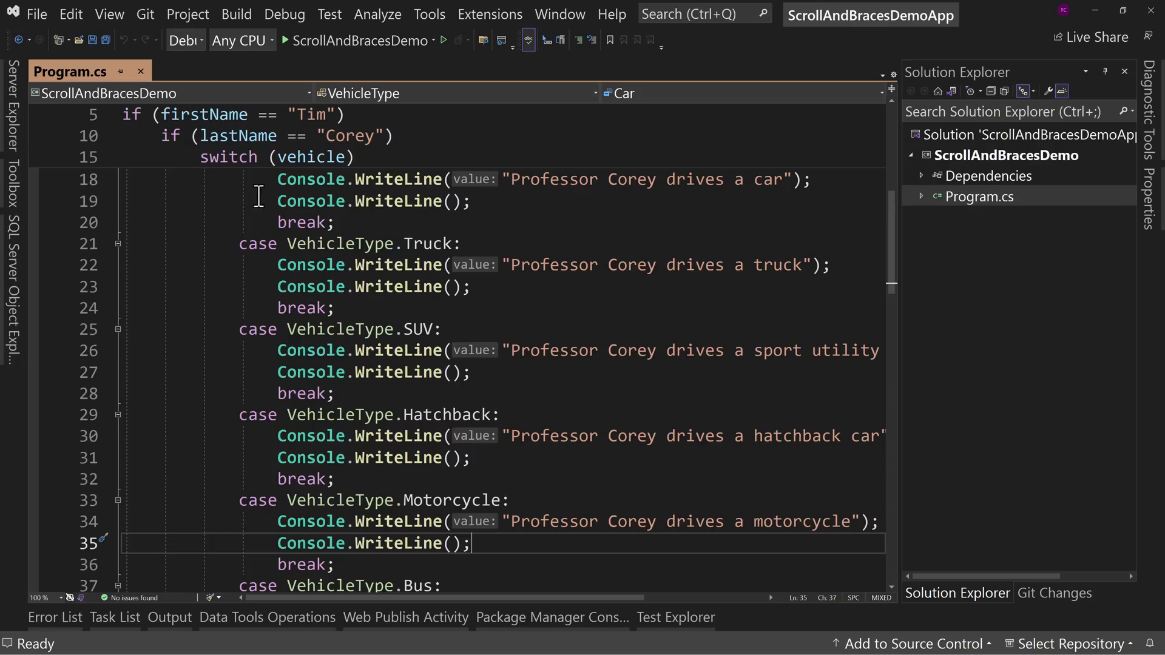
pyautogui.moveTo(332, 244)
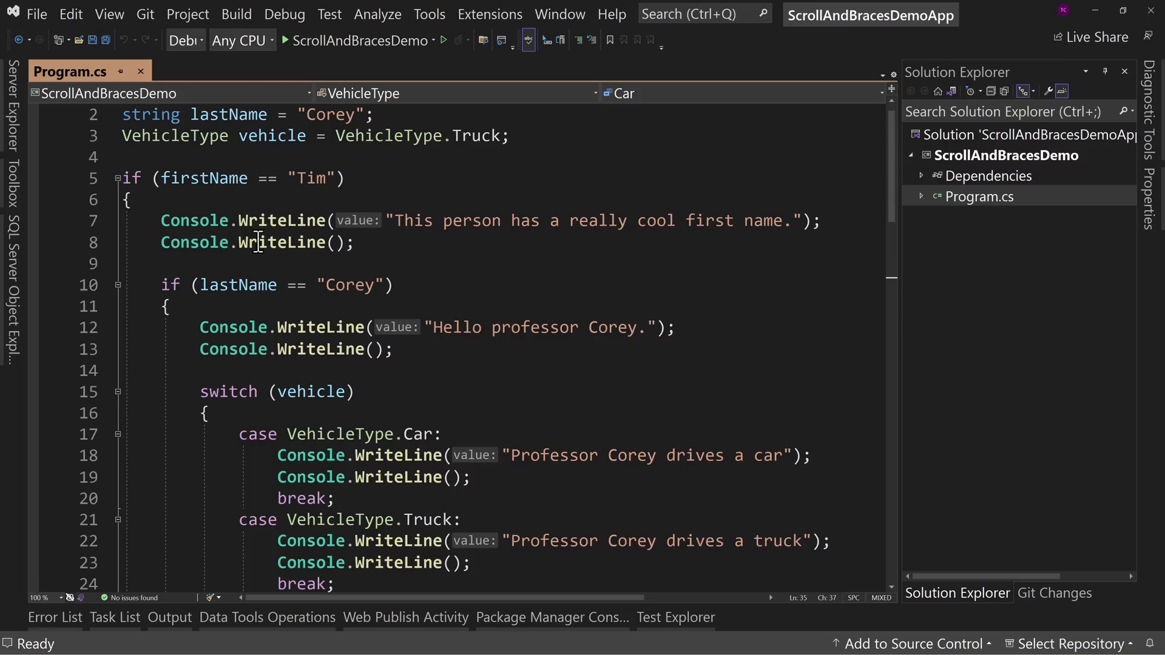
pyautogui.scroll(-3)
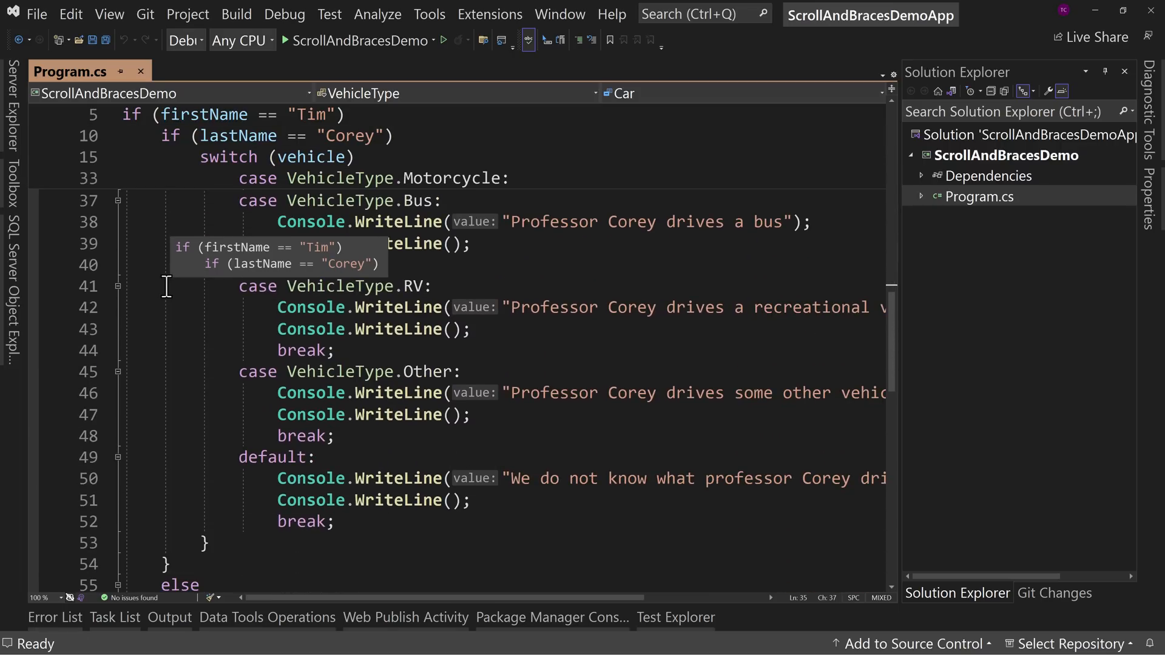
pyautogui.scroll(-3)
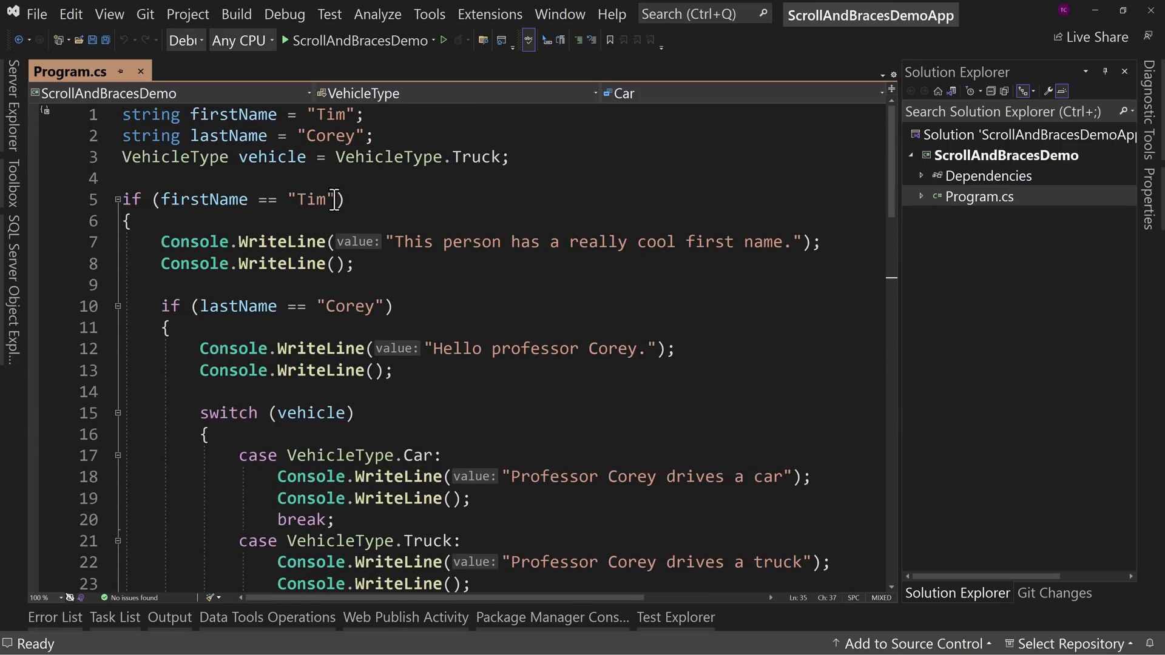
pyautogui.click(428, 13)
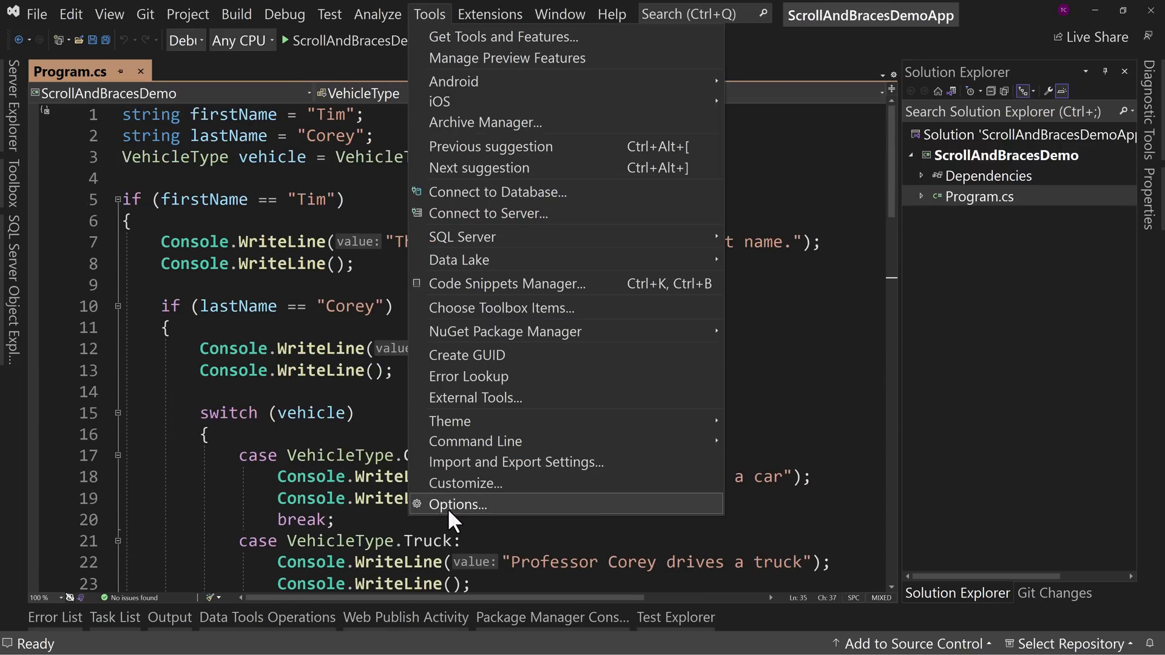
# Enable brace pair colorization in the text editor options and return to Program.cs.
pyautogui.click(457, 505)
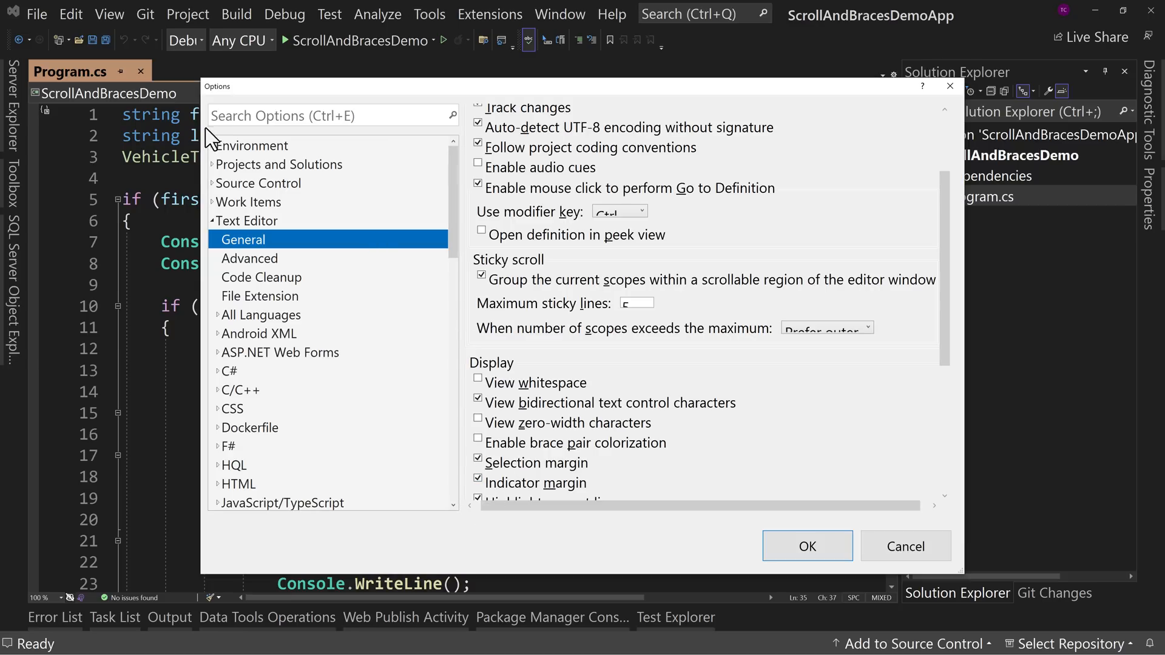
pyautogui.moveTo(707, 269)
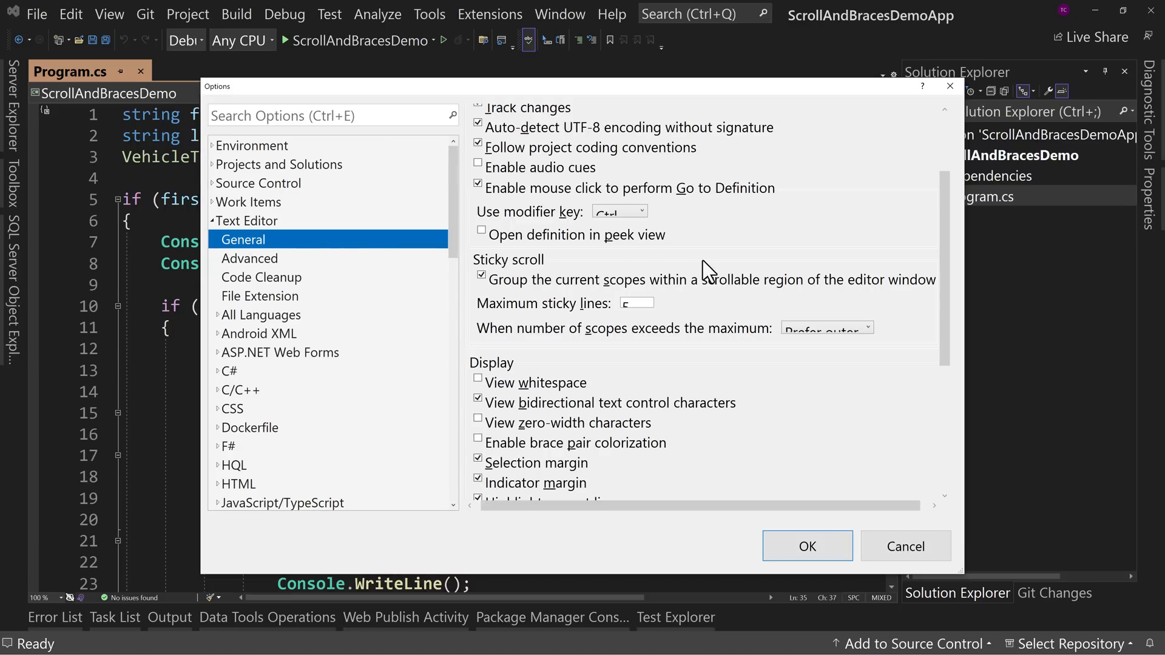
pyautogui.scroll(-3)
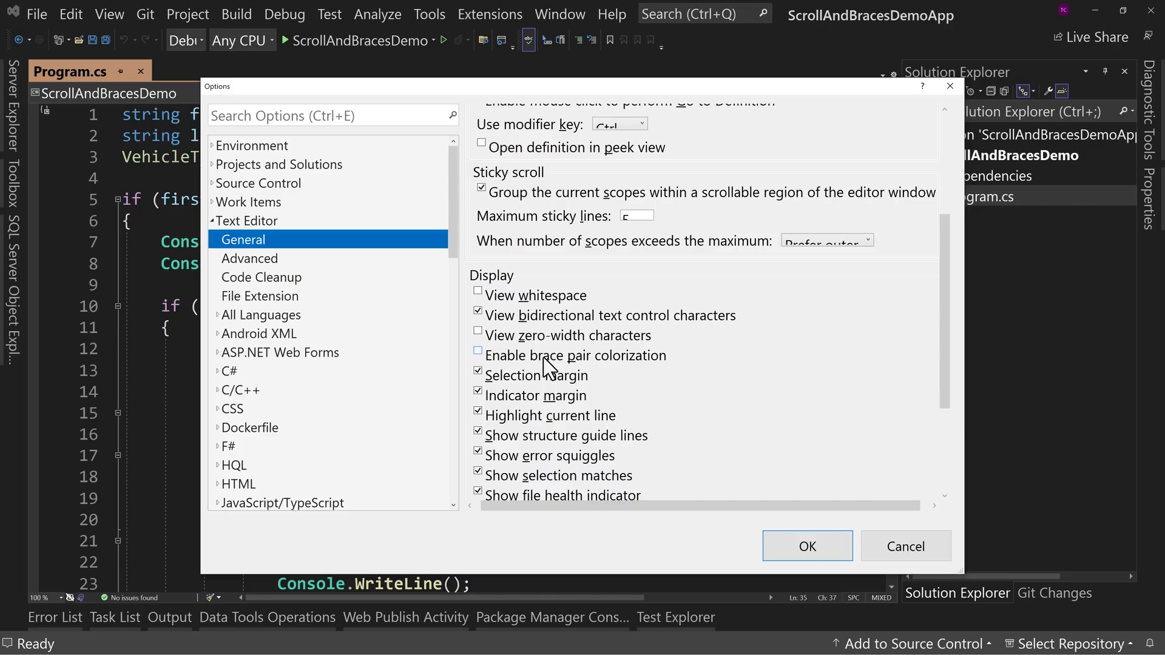
pyautogui.click(478, 356)
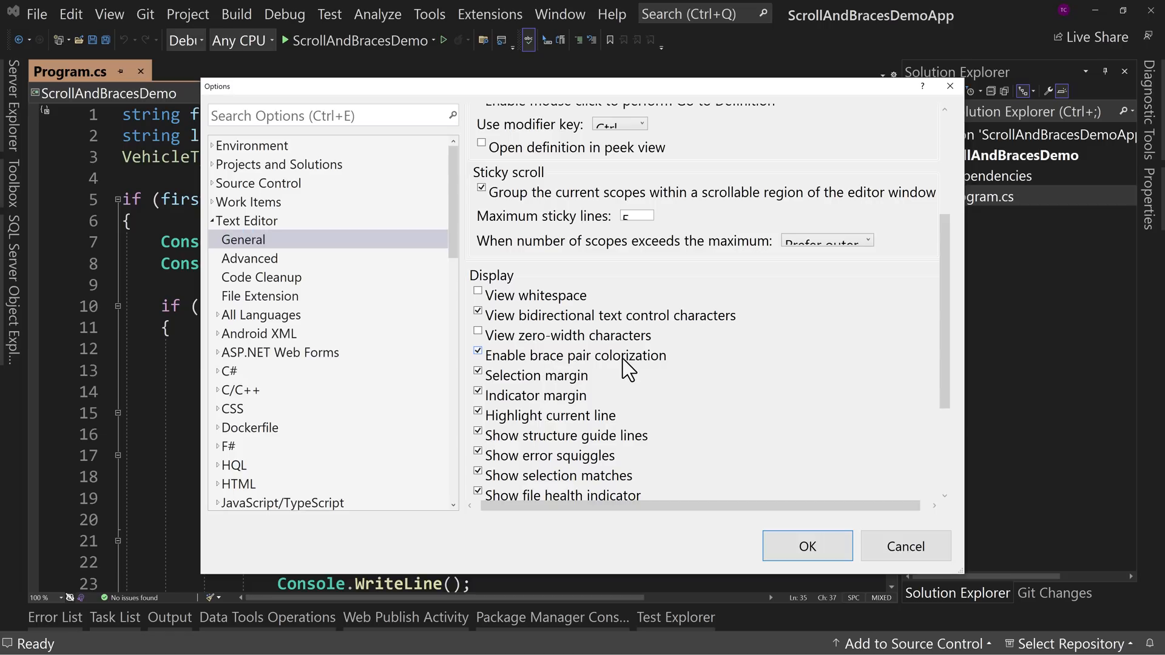
pyautogui.click(807, 547)
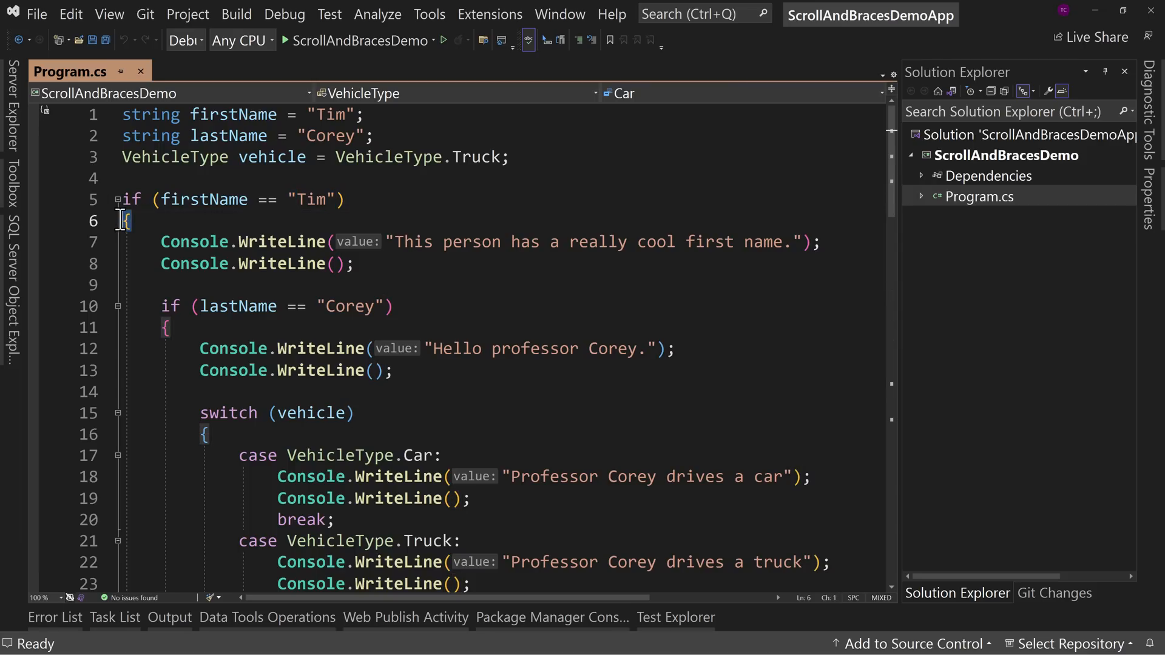
# Check the inner if block's matching brace, then insert an empty line below the vehicle declaration.
pyautogui.click(165, 328)
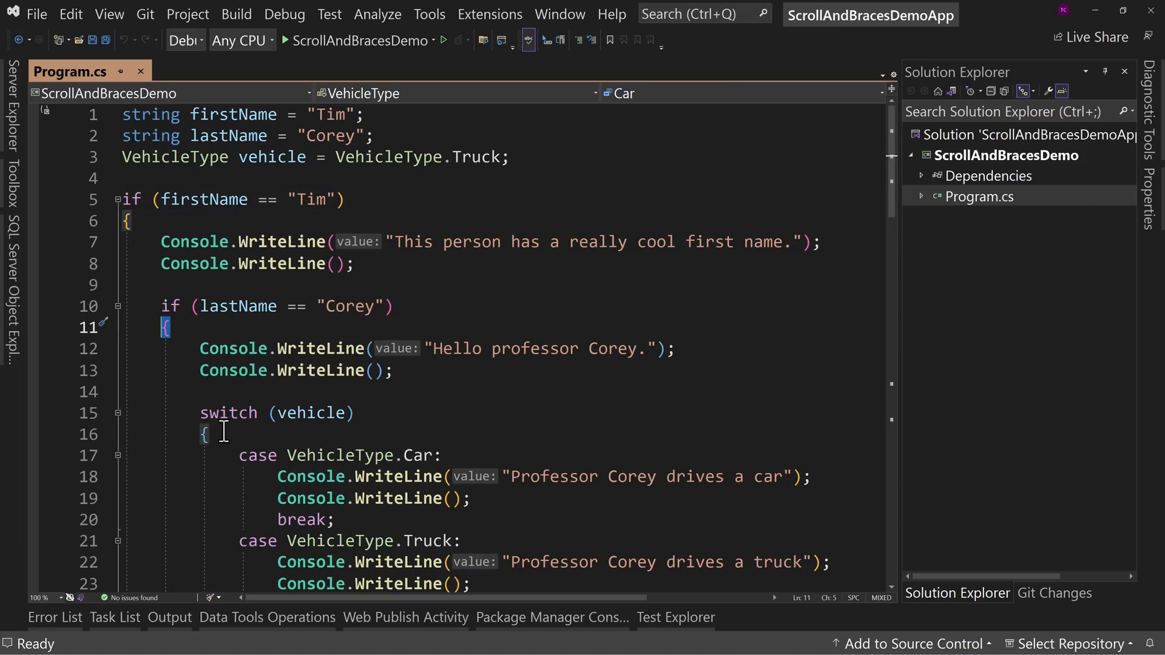
pyautogui.scroll(-3)
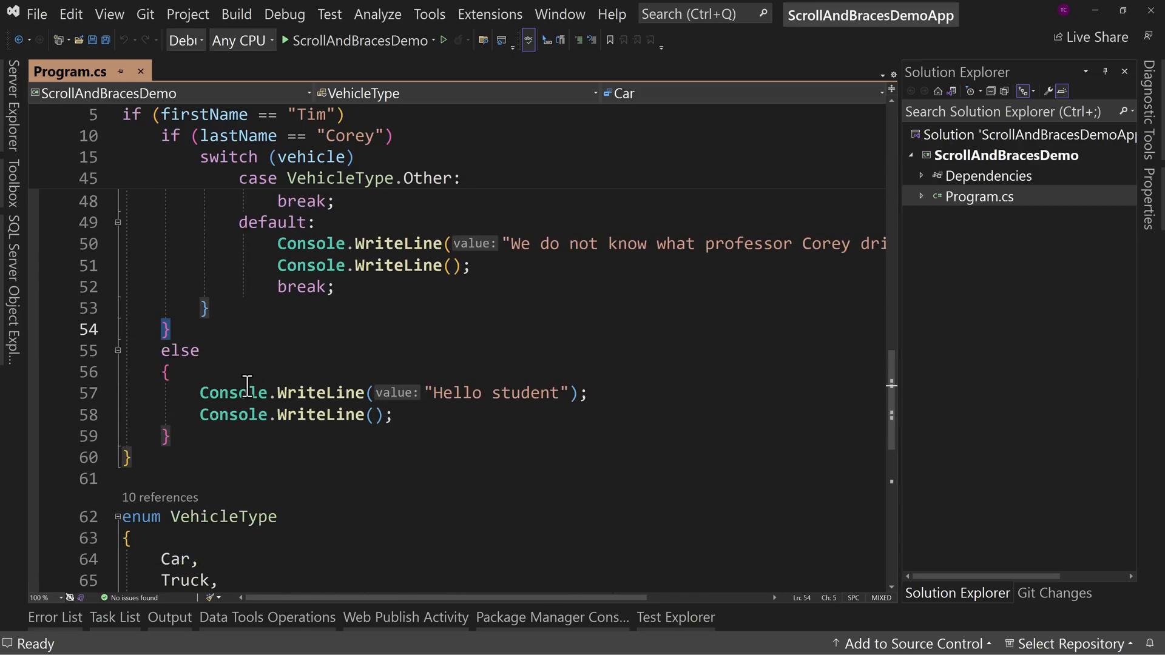
pyautogui.click(335, 286)
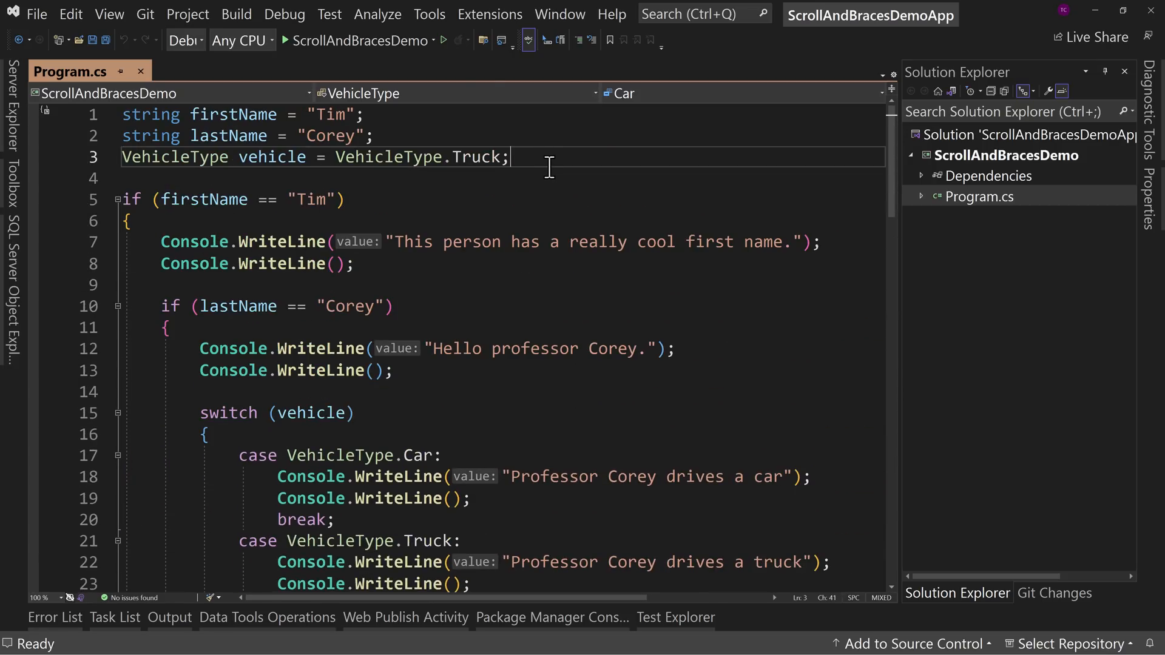
pyautogui.press('enter')
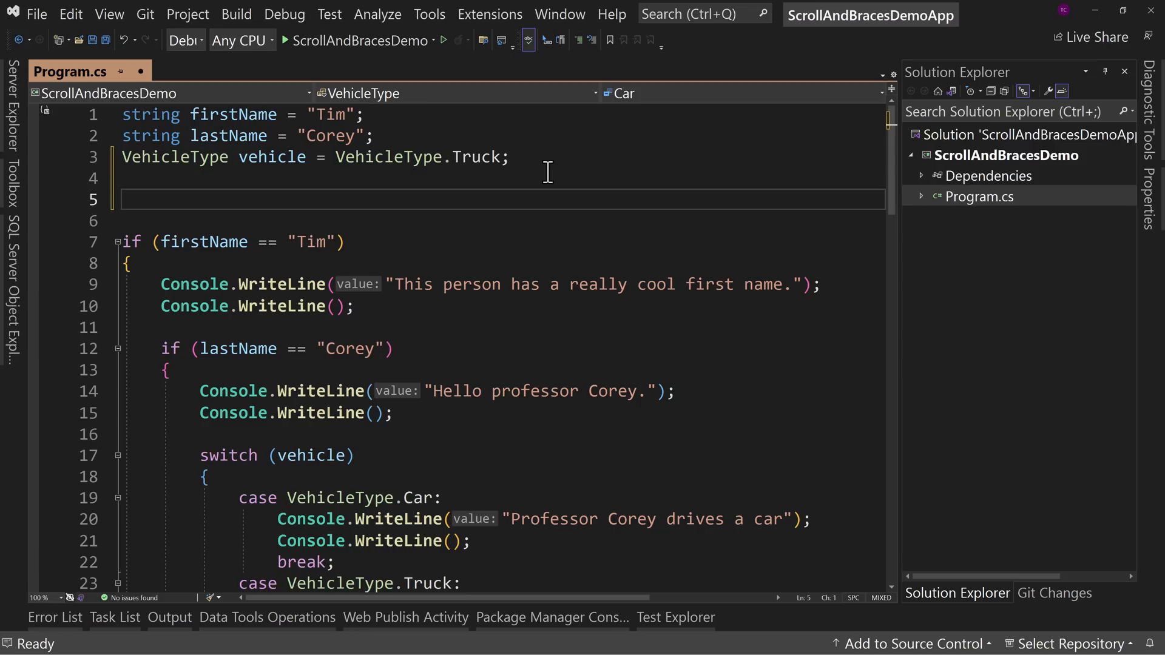
# Write double result = (1 + (4 * 5 / (6 / 8))); with IntelliSense closing the parentheses.
pyautogui.write('i')
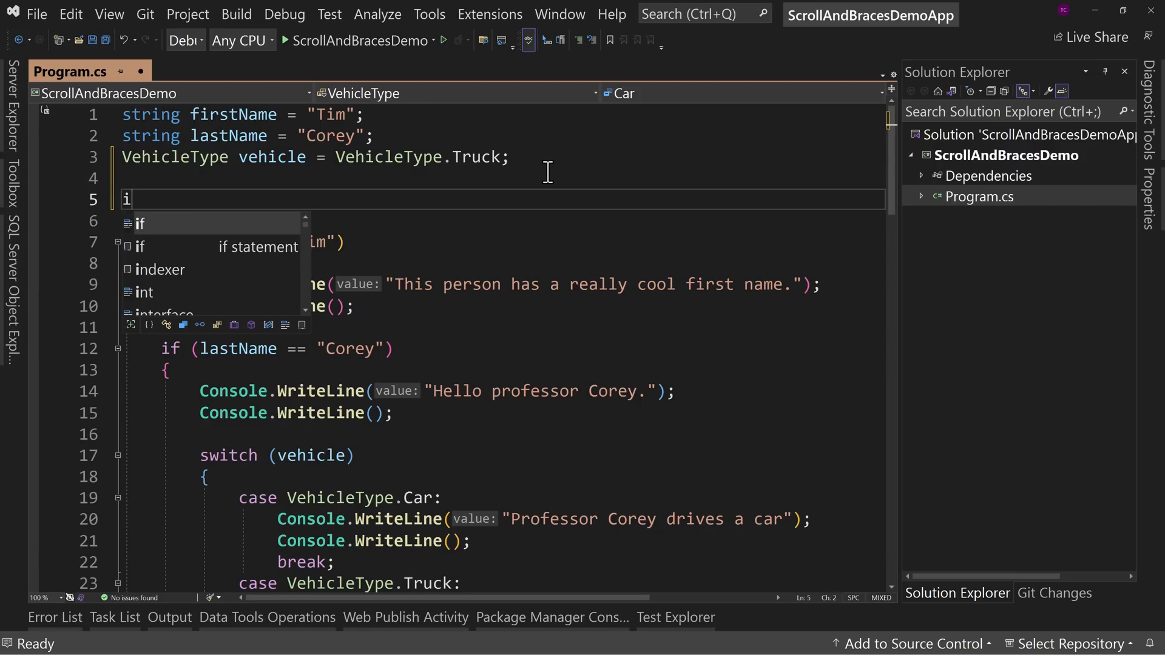
pyautogui.write('double result = 0;')
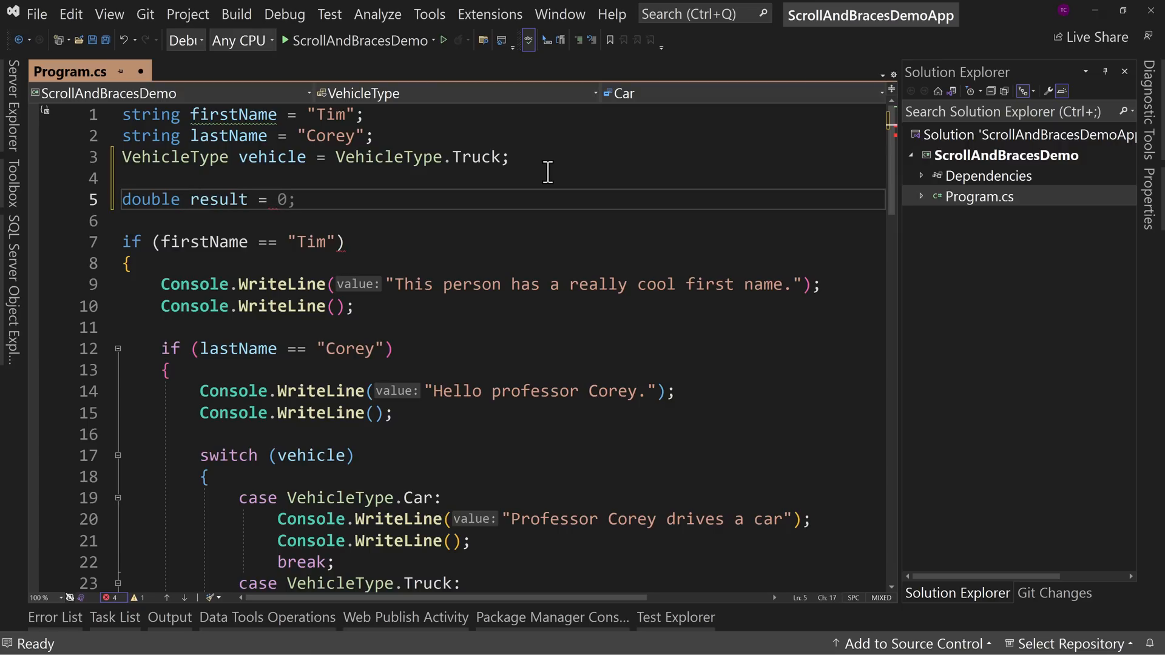
pyautogui.write('(')
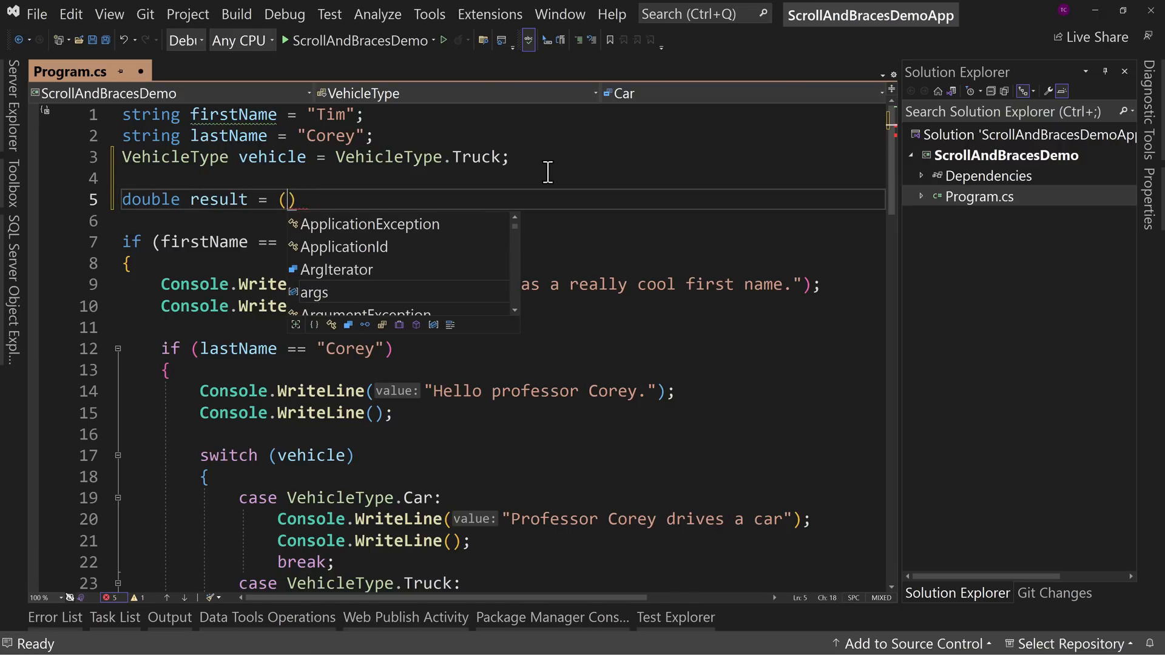
pyautogui.write('1 + (')
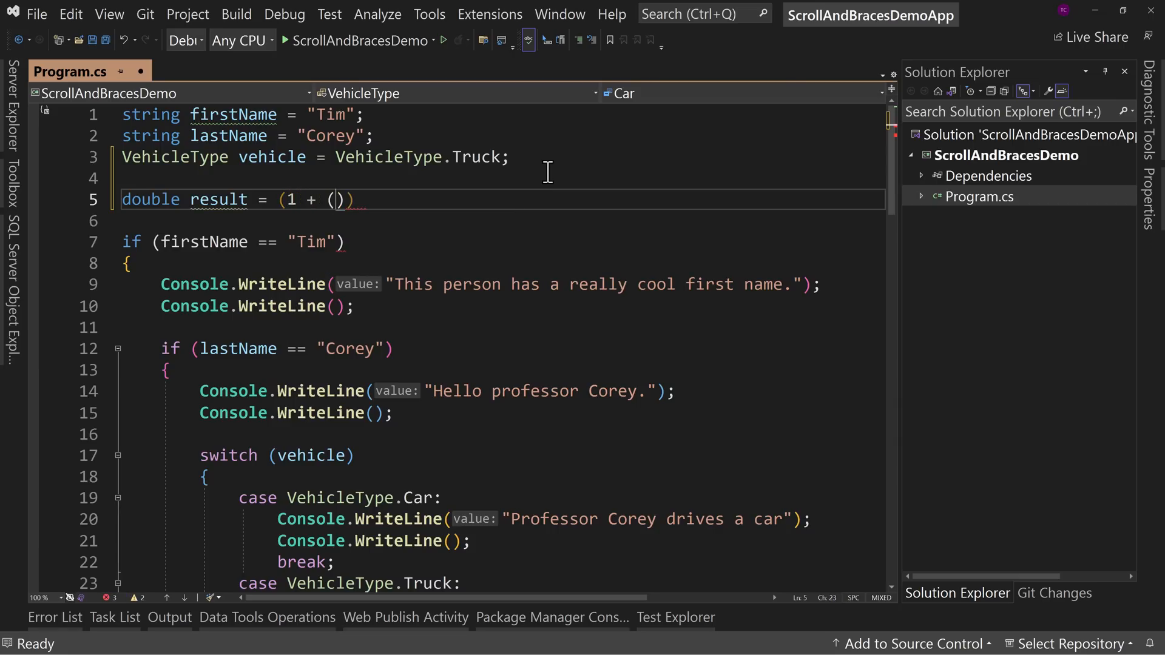
pyautogui.write('4')
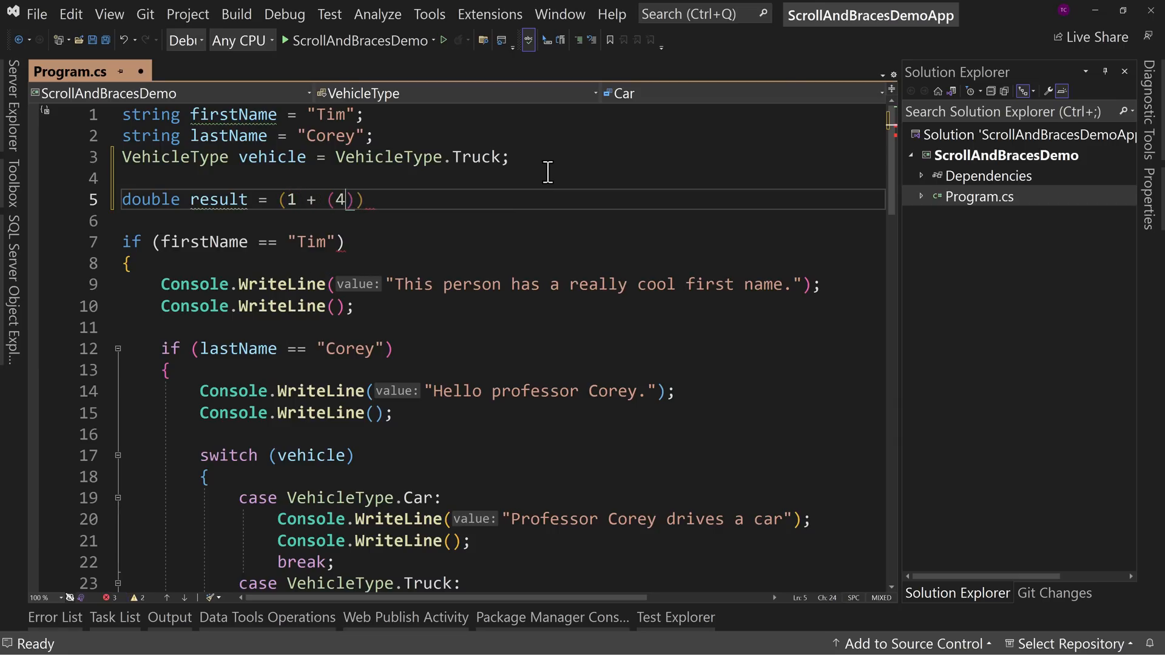
pyautogui.write('*5')
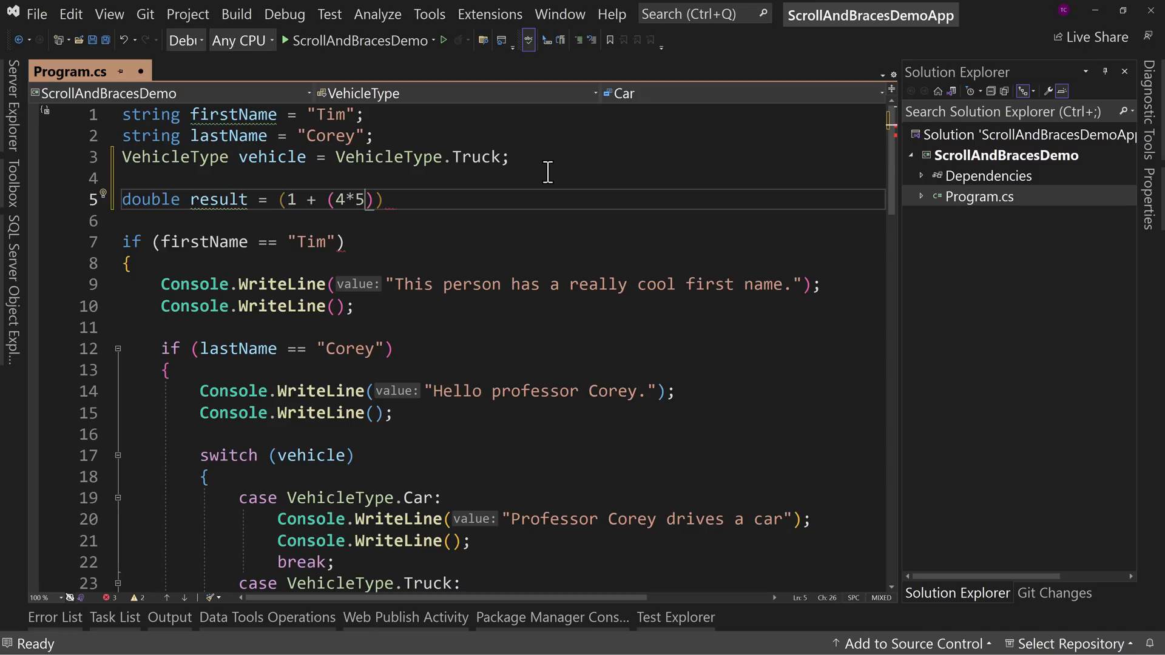
pyautogui.write('/(')
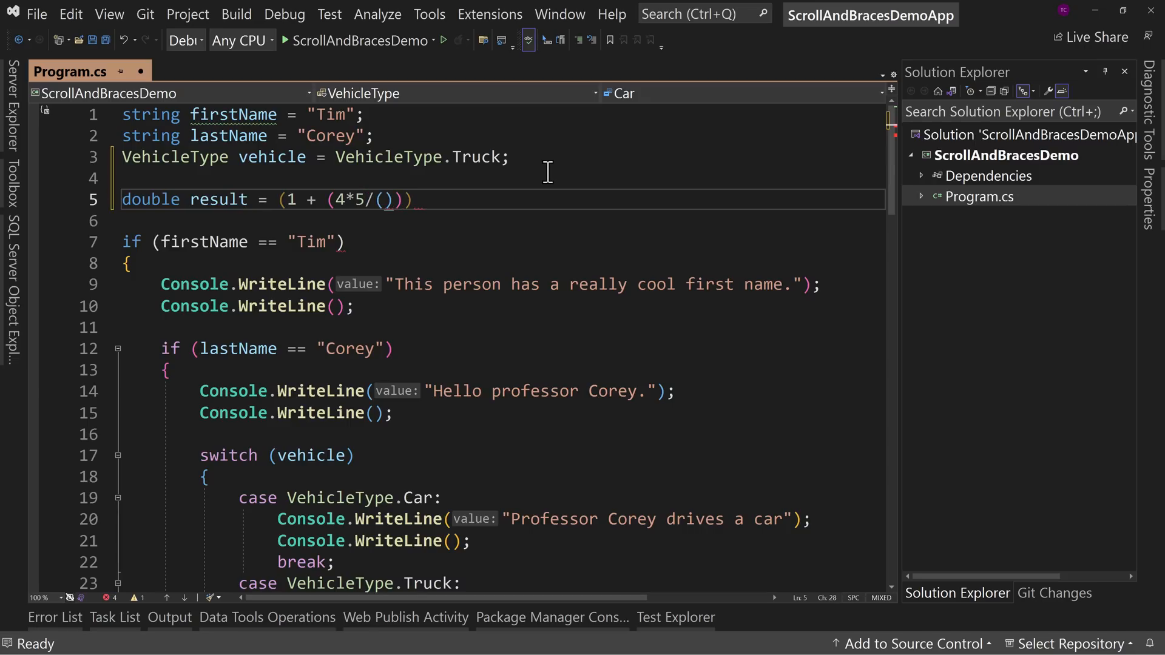
pyautogui.write('6/')
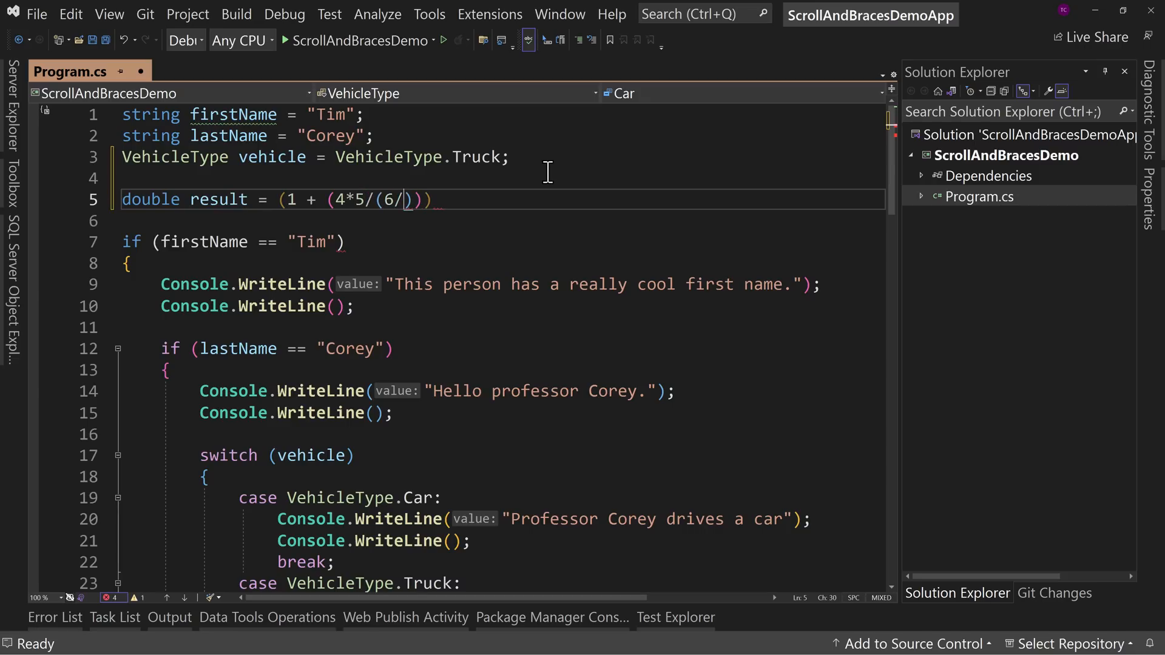
pyautogui.write('8')
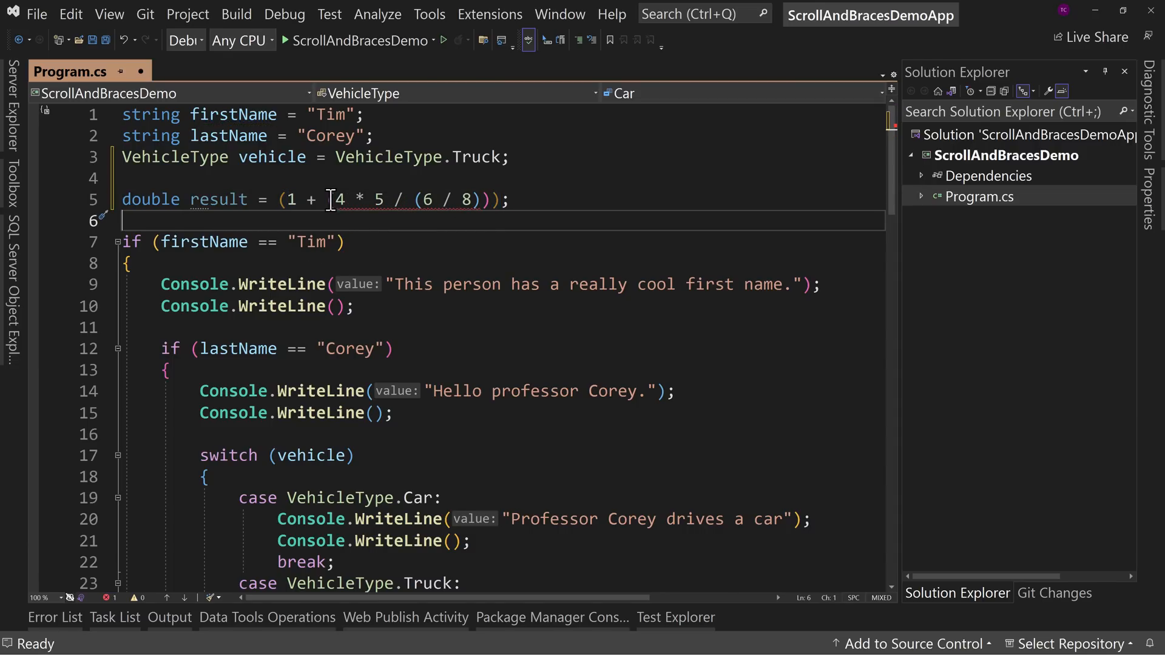
pyautogui.click(329, 199)
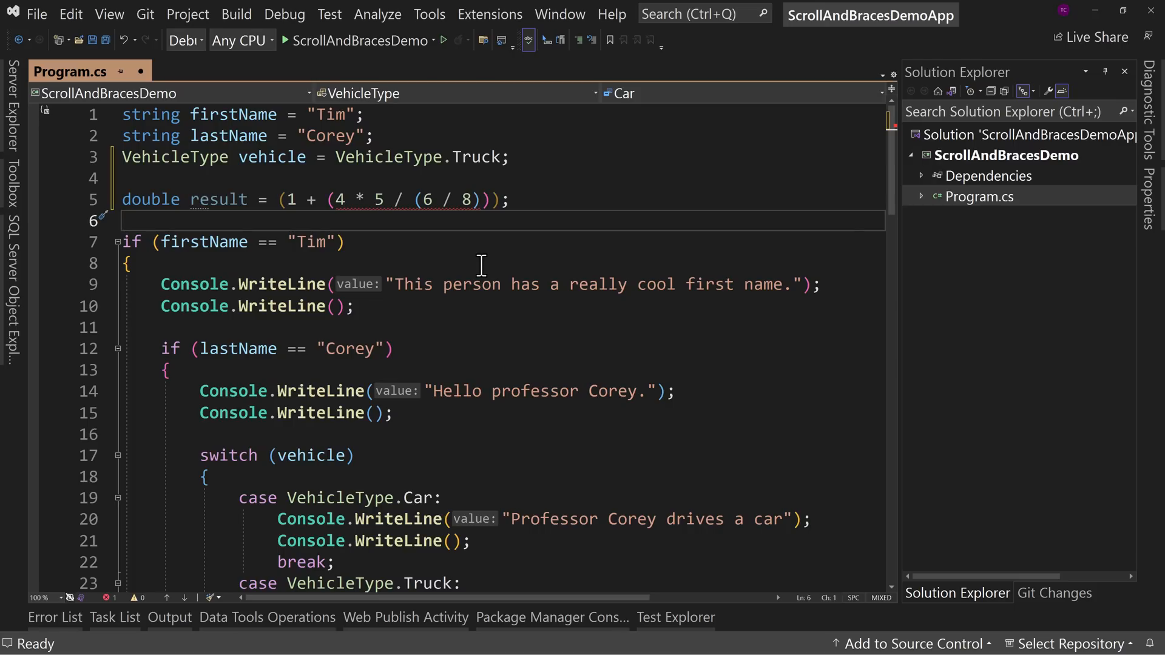
pyautogui.moveTo(476, 206)
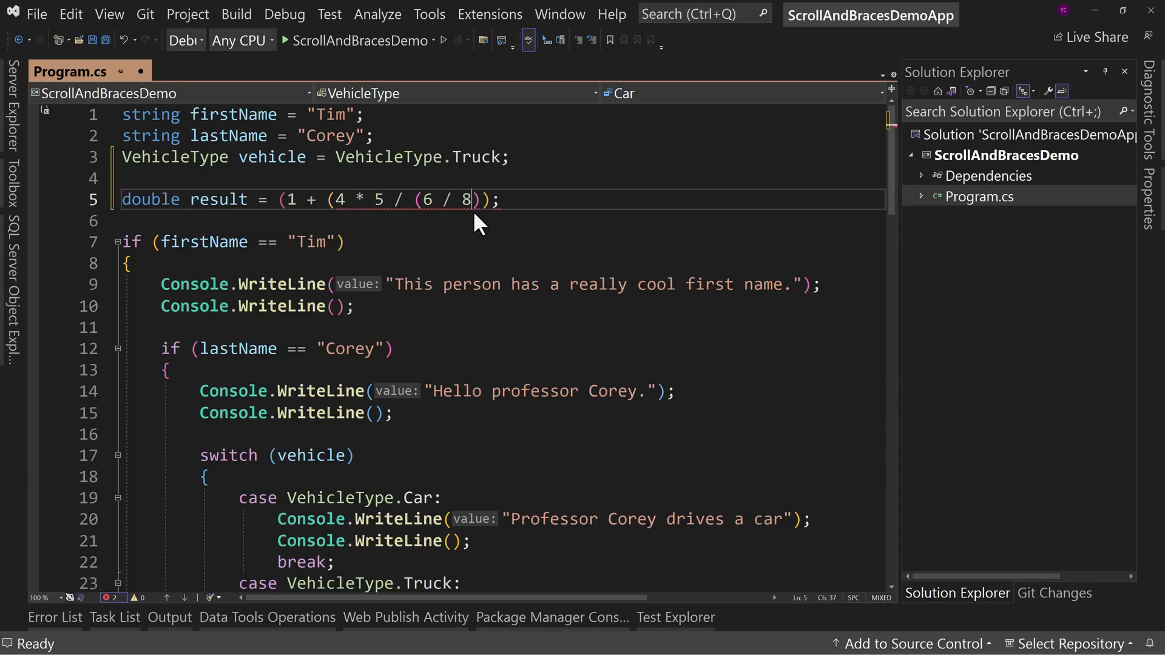
pyautogui.moveTo(565, 238)
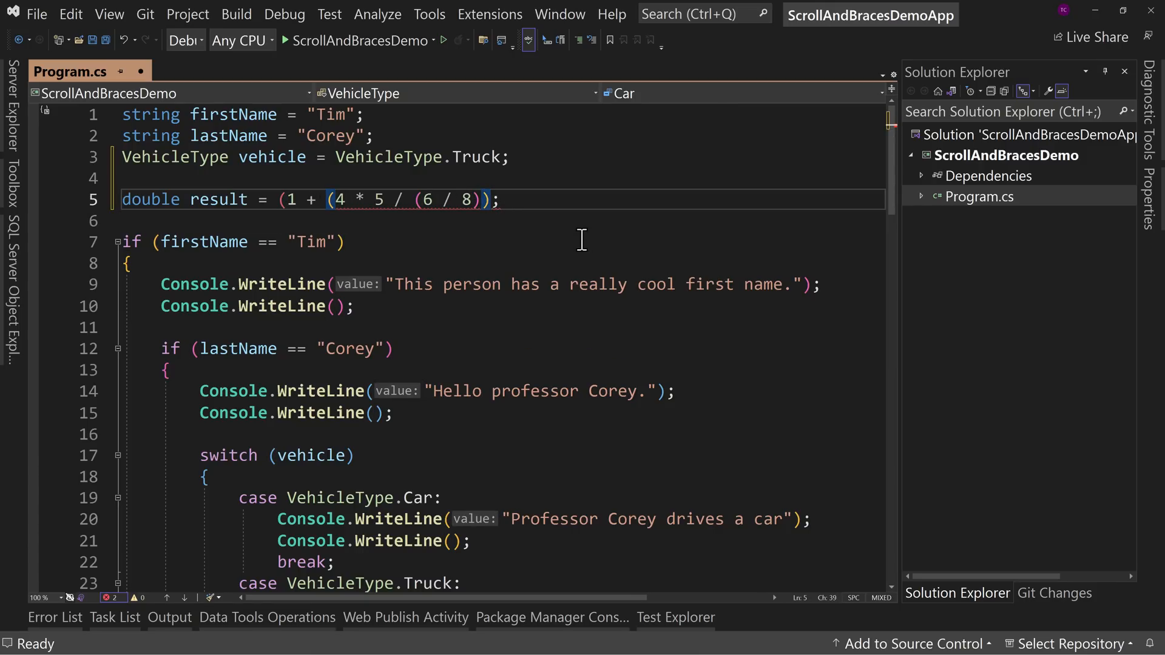
# Append + 4 inside the outermost parentheses, giving (1 + (4 * 5 / (6 / 8)) + 4);.
pyautogui.write('+')
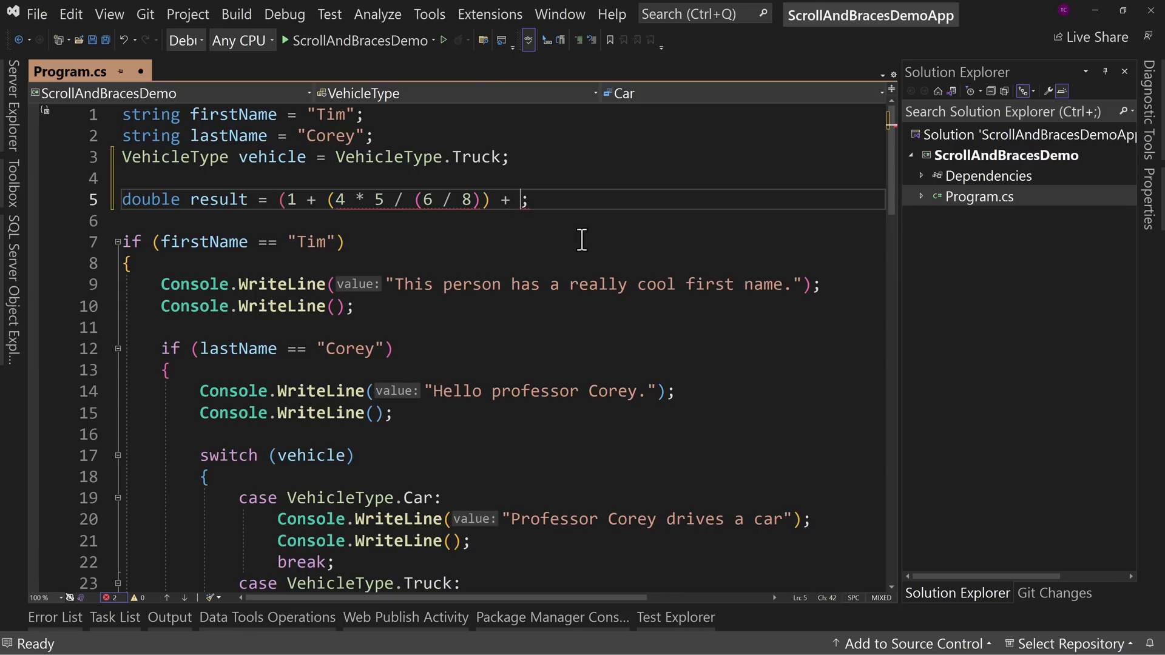
pyautogui.write('4)')
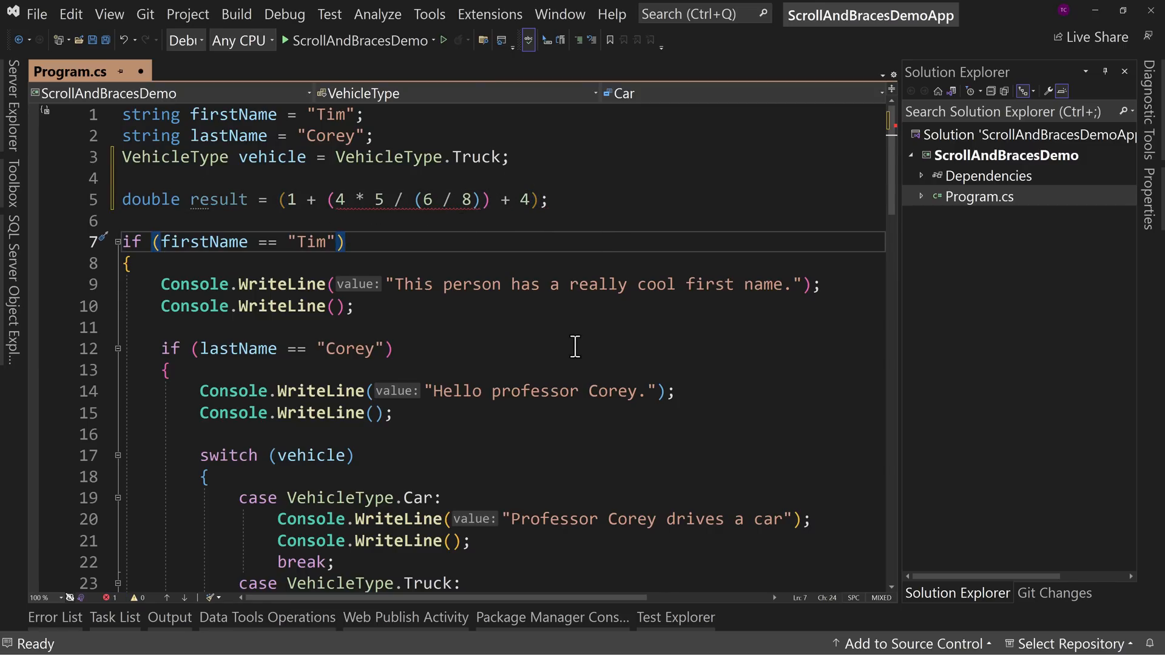
pyautogui.moveTo(462, 156)
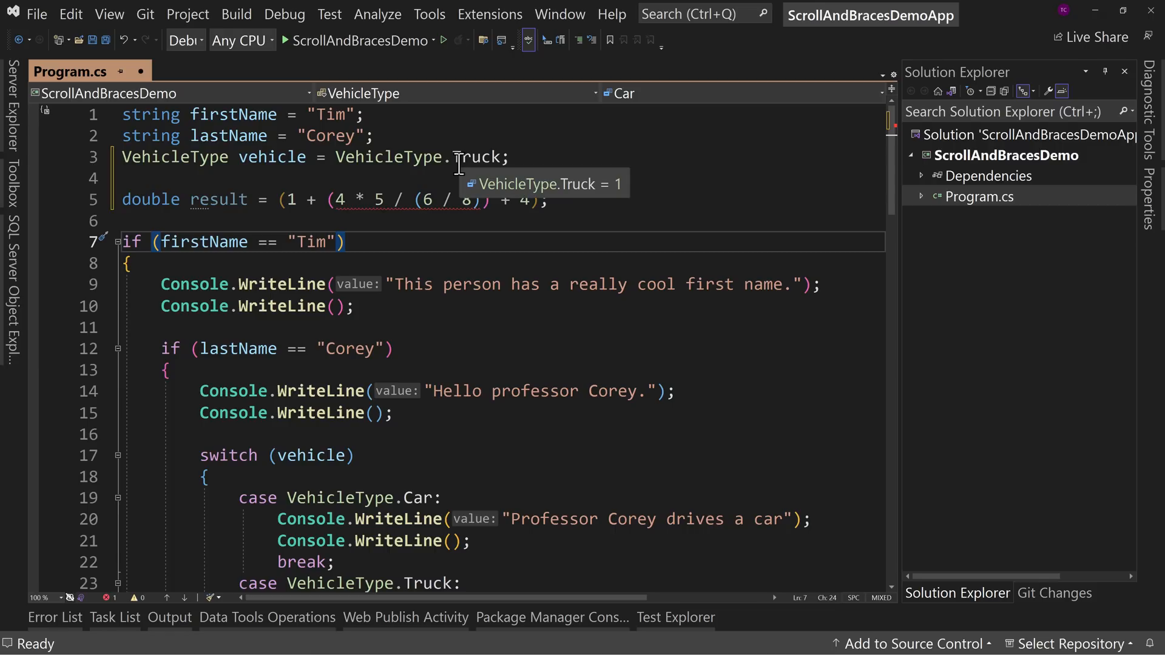
pyautogui.moveTo(469, 229)
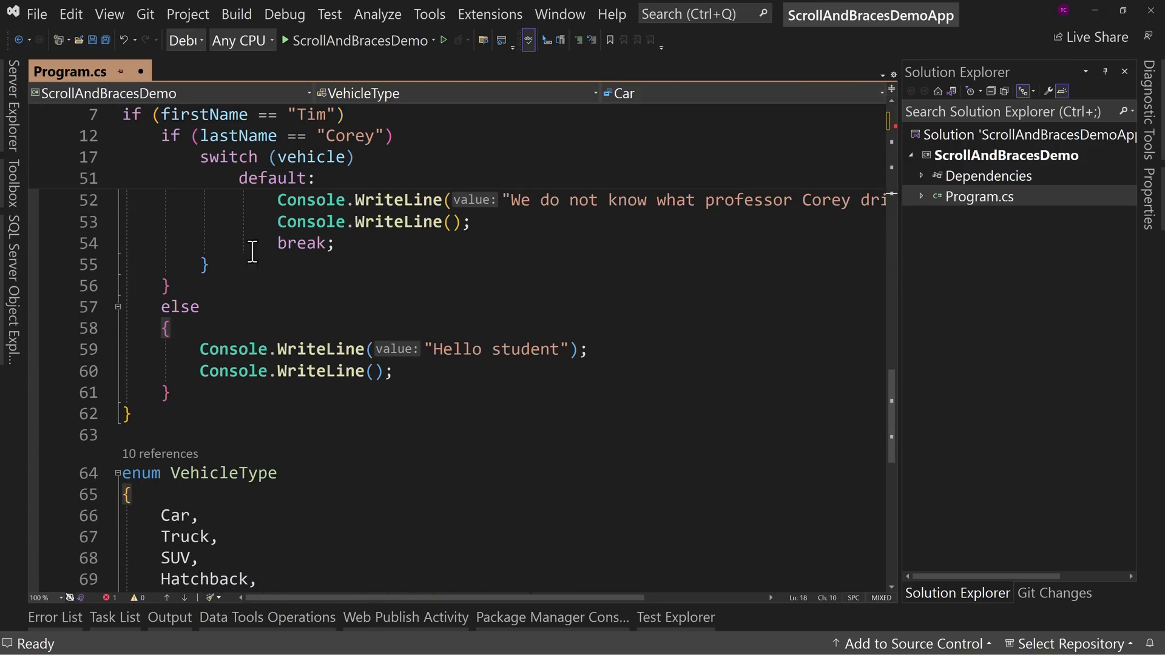
pyautogui.moveTo(177, 277)
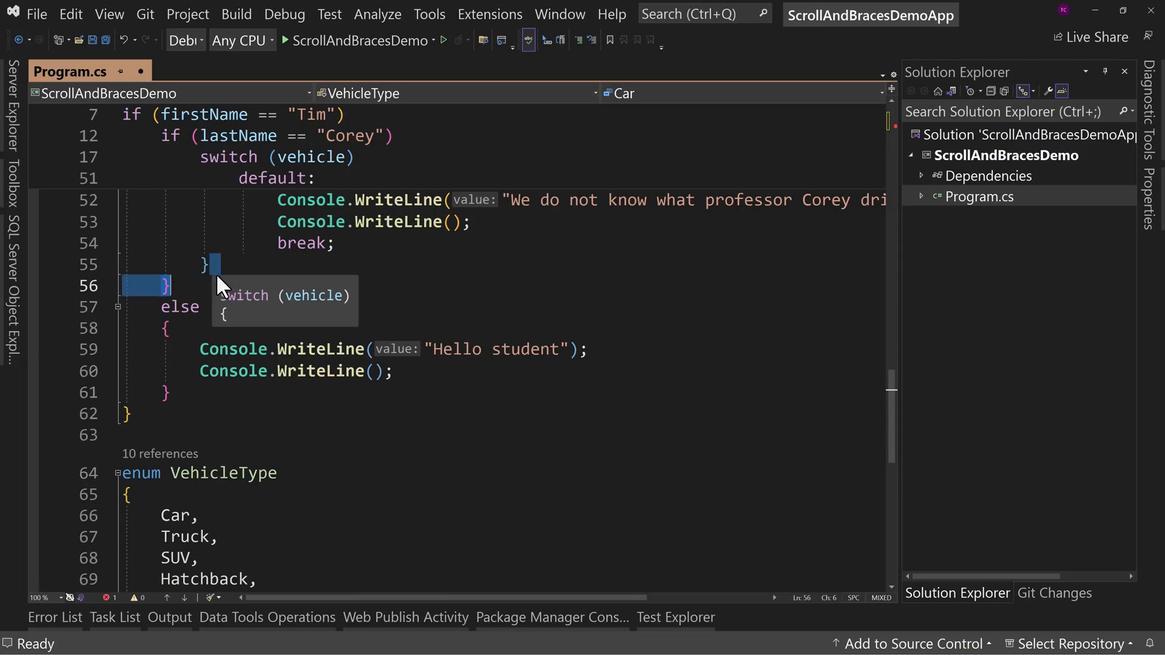
# Select the double result test line with the blank line above and delete it.
pyautogui.scroll(3)
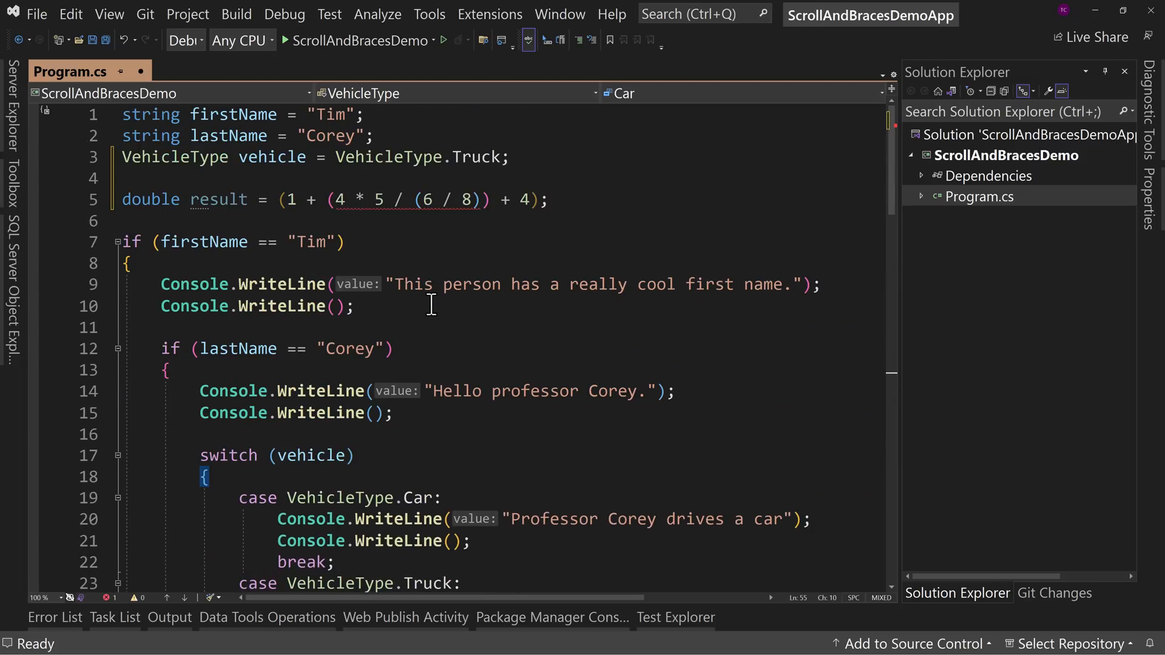
pyautogui.moveTo(123, 199); pyautogui.dragTo(560, 199)
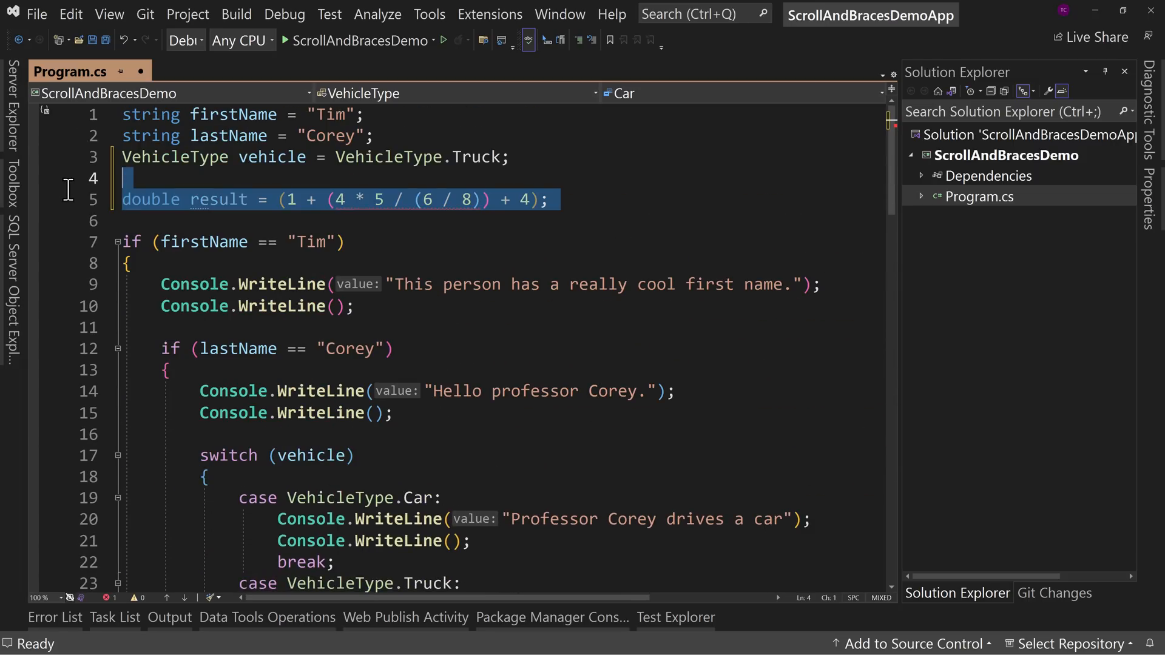
pyautogui.press('Delete')
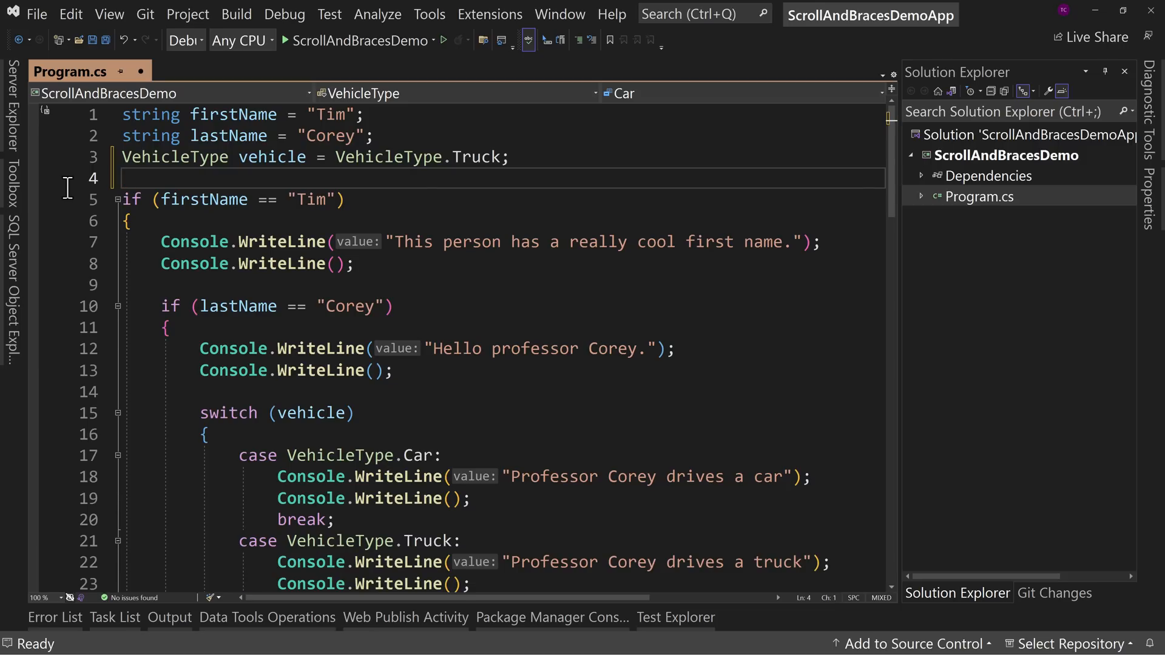